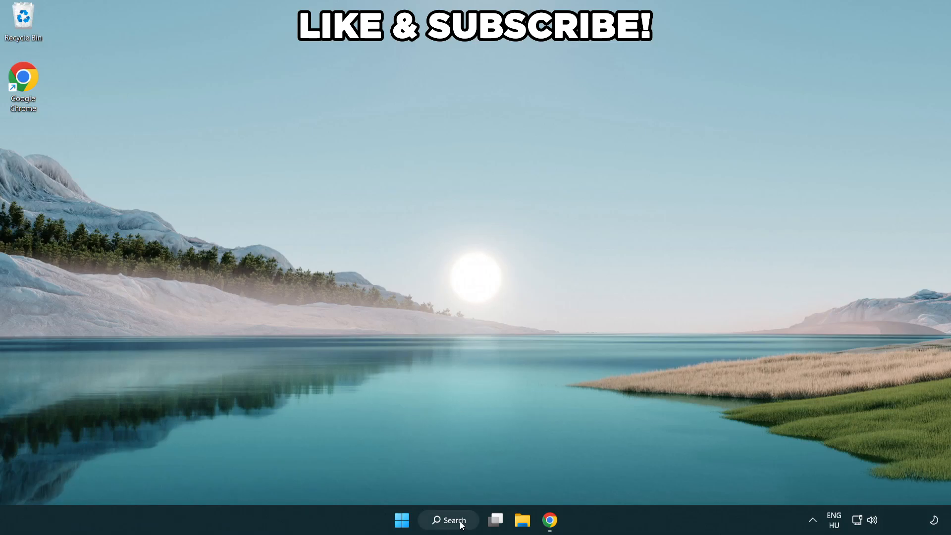
# Find 'edit power plan' via search and go up to the Power Options page
pyautogui.click(449, 520)
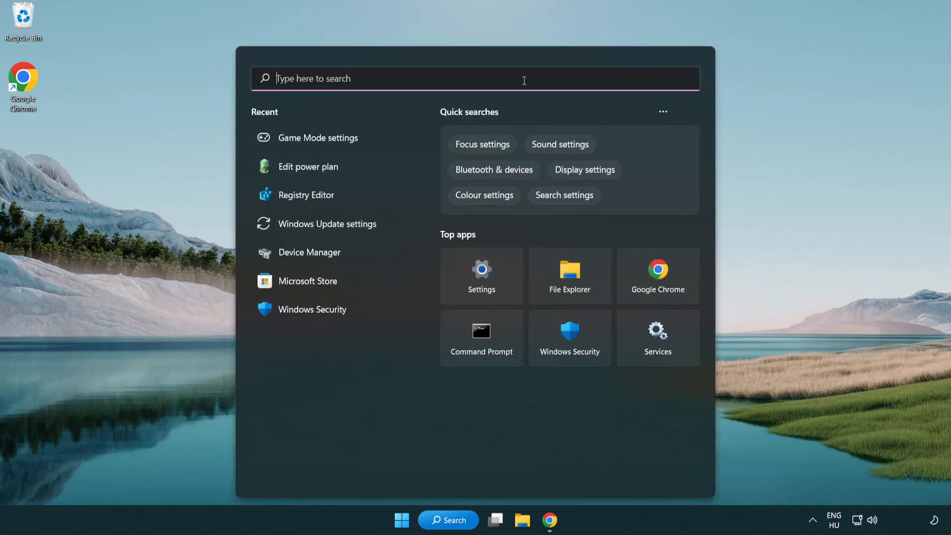
pyautogui.write('edit power')
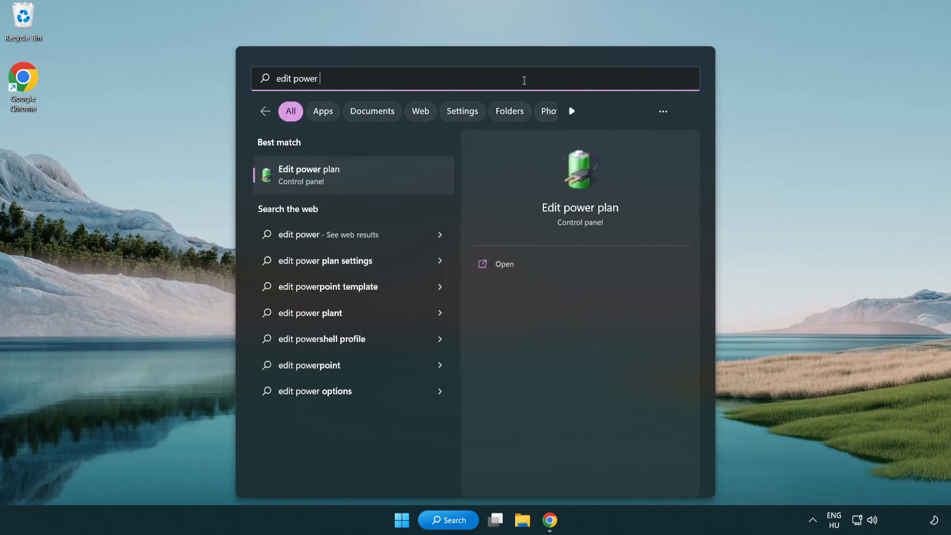
pyautogui.write('plan')
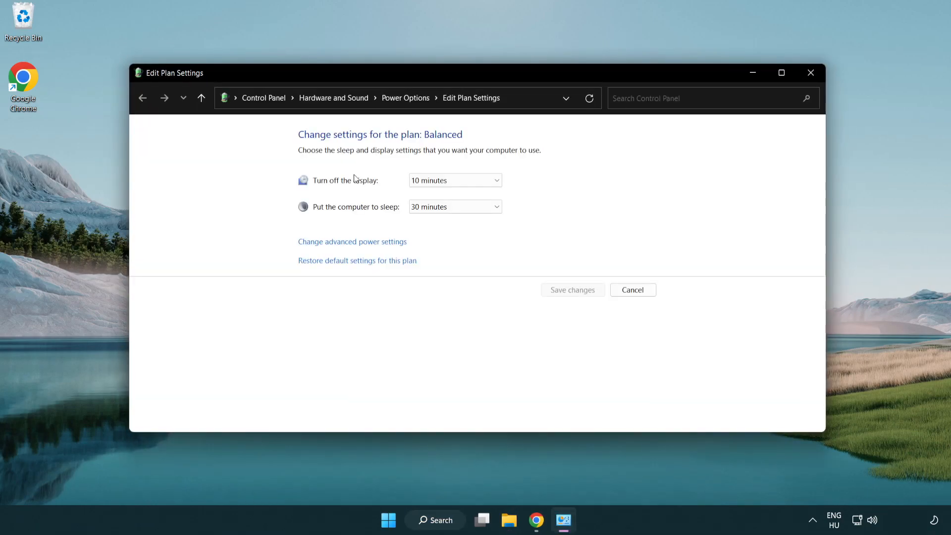
pyautogui.moveTo(405, 98)
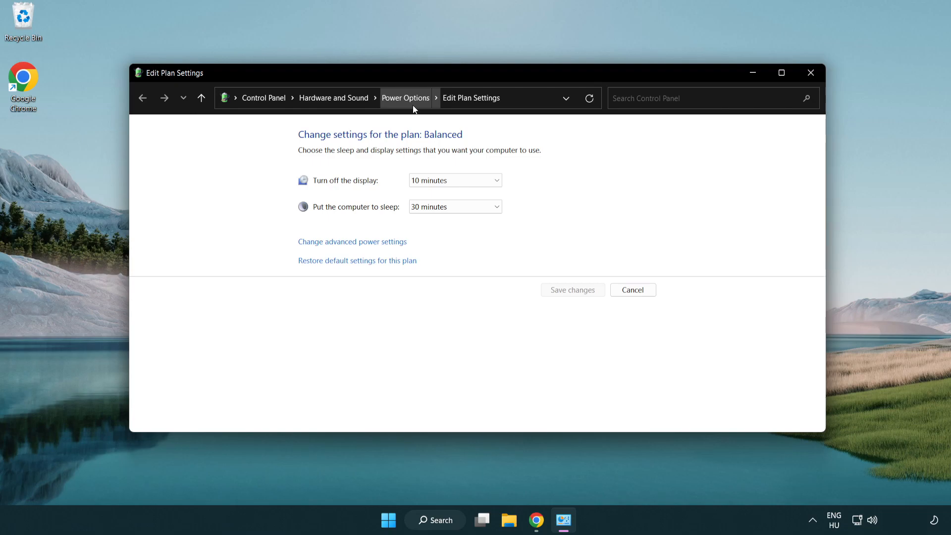
pyautogui.click(405, 98)
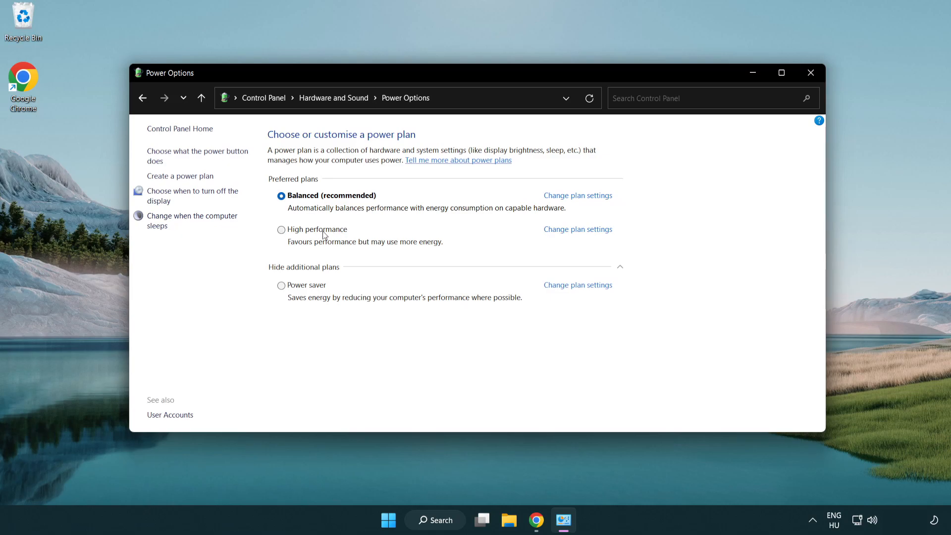
pyautogui.moveTo(294, 233)
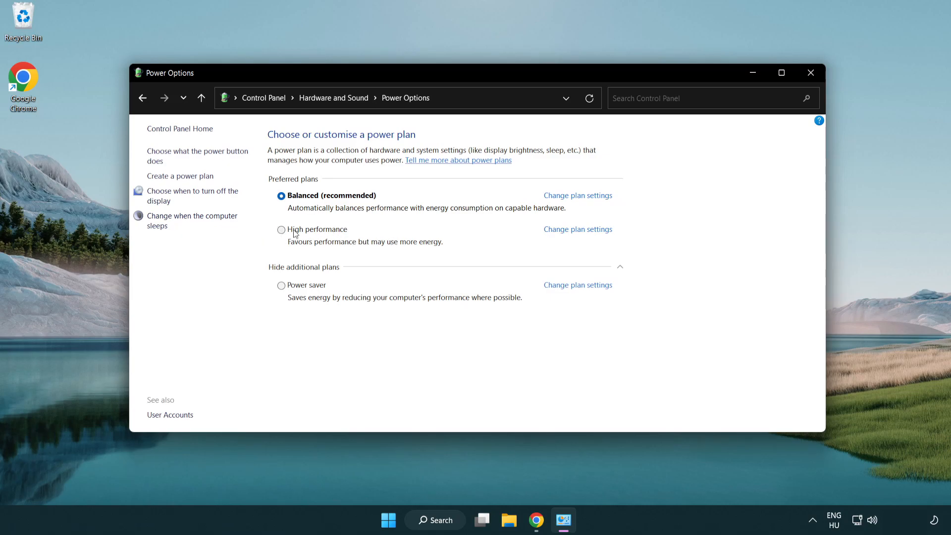
# Make High performance the active power plan and close Power Options
pyautogui.click(281, 229)
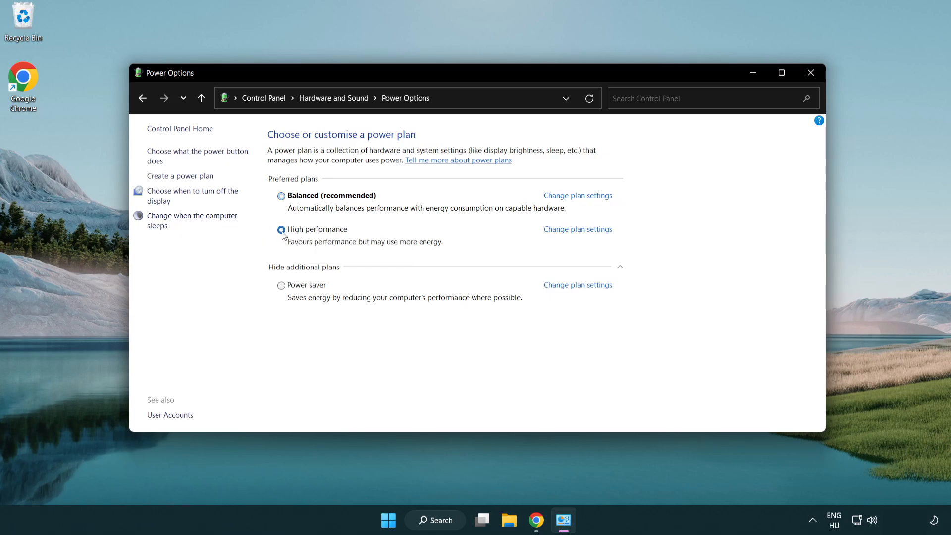
pyautogui.click(280, 228)
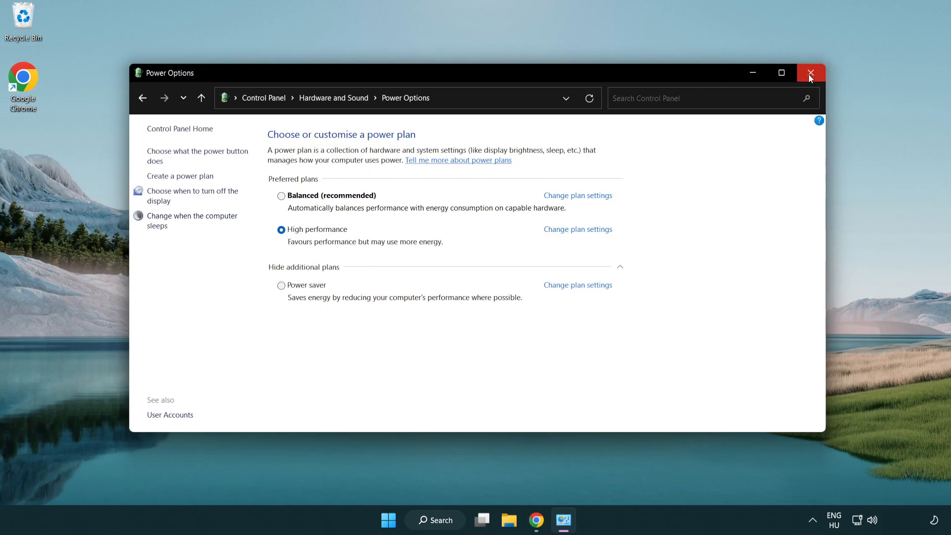
pyautogui.click(810, 73)
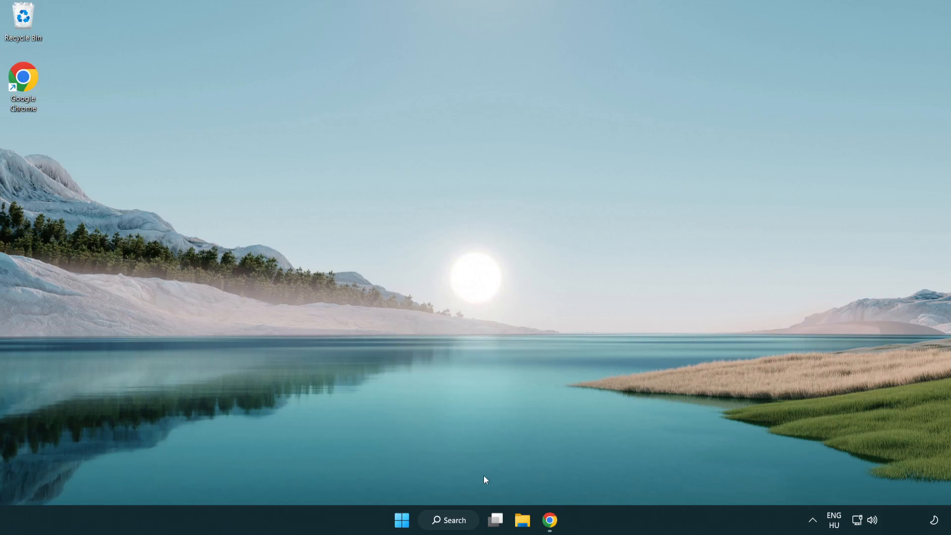
# Launch Device Manager from search and expand Display adapters
pyautogui.click(447, 520)
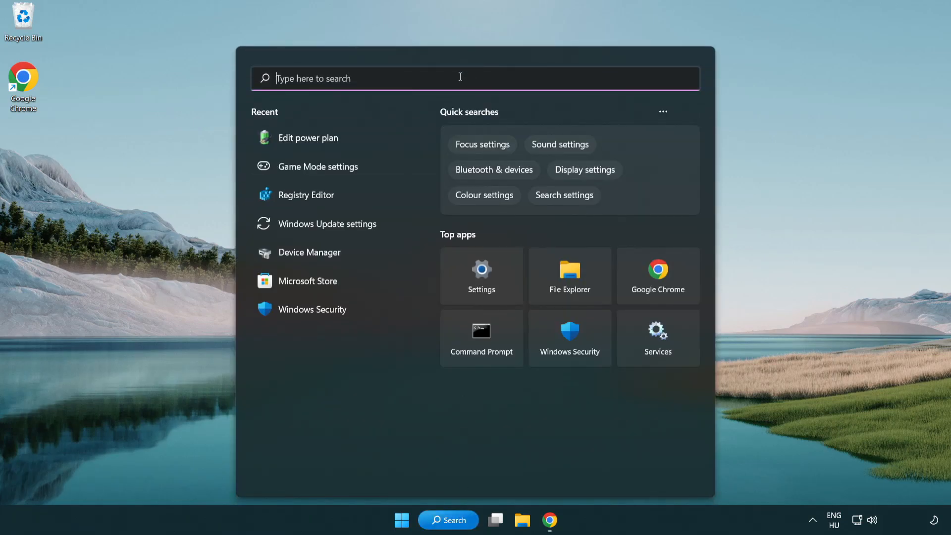
pyautogui.write('device manager')
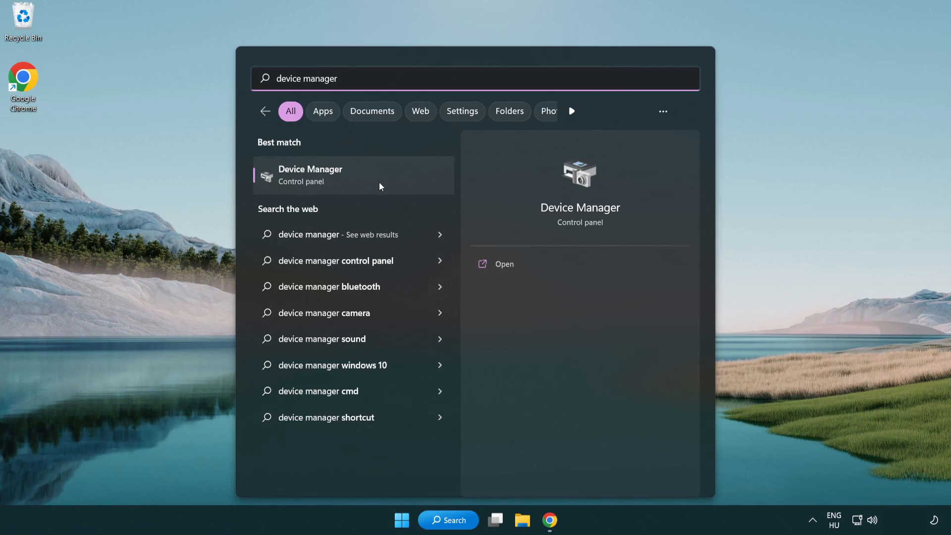
pyautogui.click(310, 175)
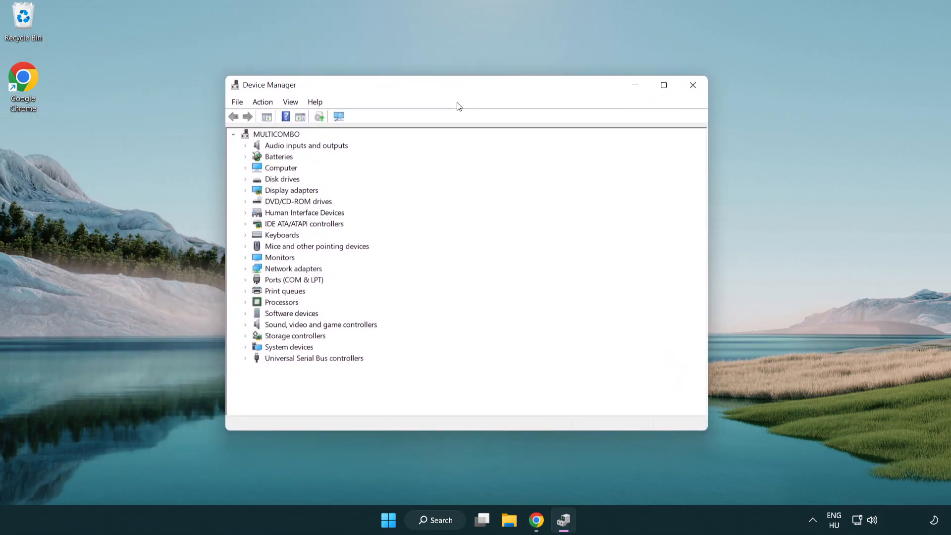
pyautogui.click(292, 190)
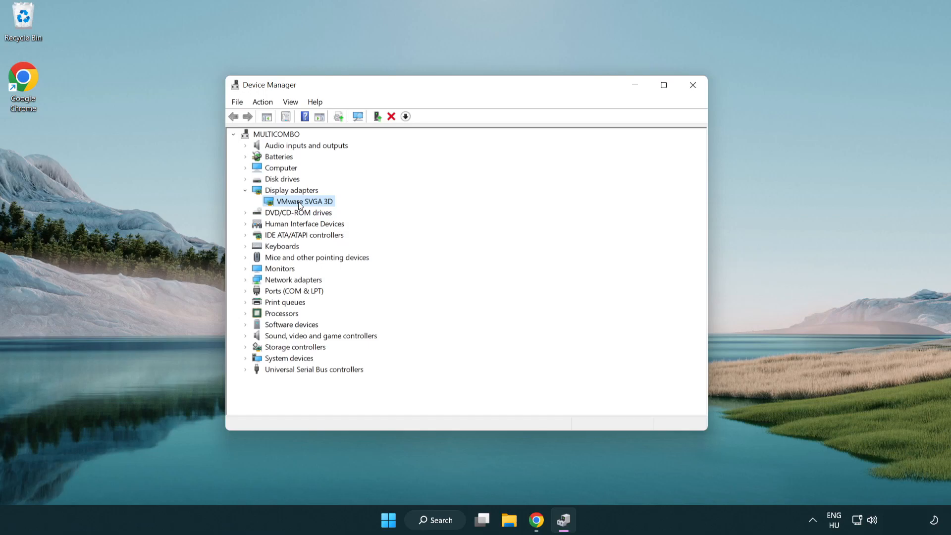
# Update the VMware SVGA 3D driver automatically, confirm best driver installed, and close Device Manager
pyautogui.rightClick(302, 201)
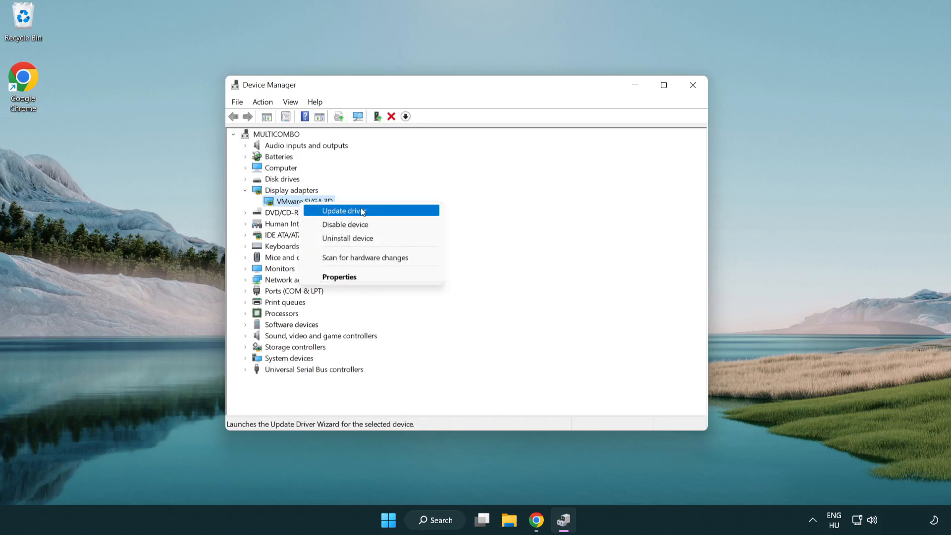
pyautogui.click(342, 210)
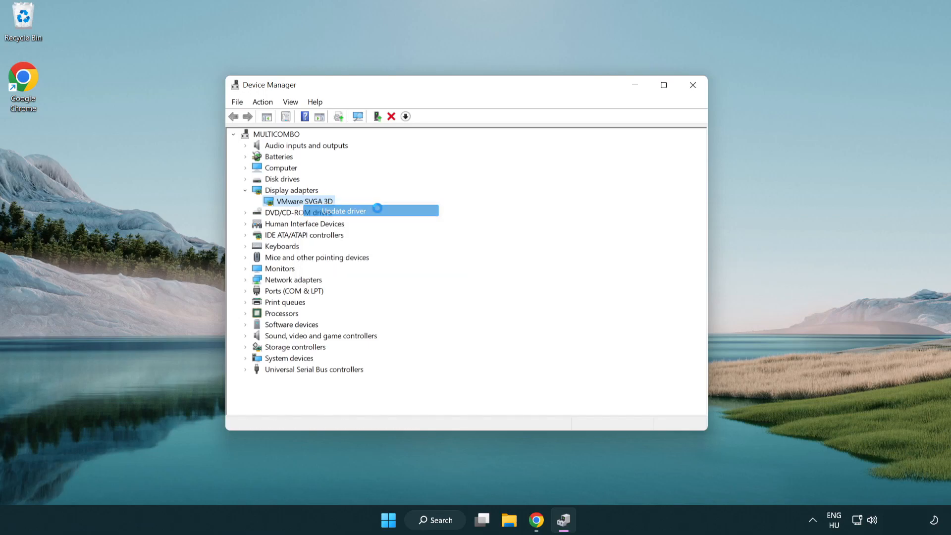
pyautogui.click(342, 210)
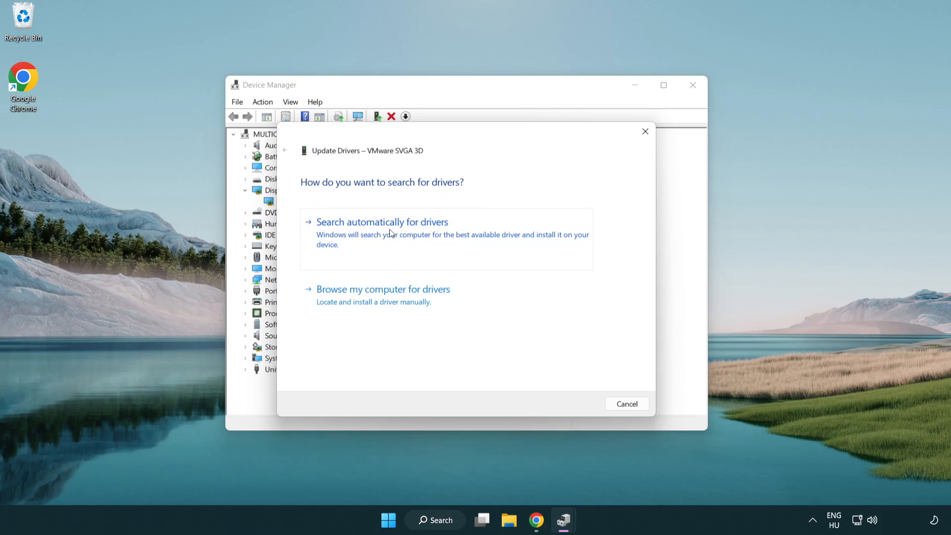
pyautogui.click(381, 221)
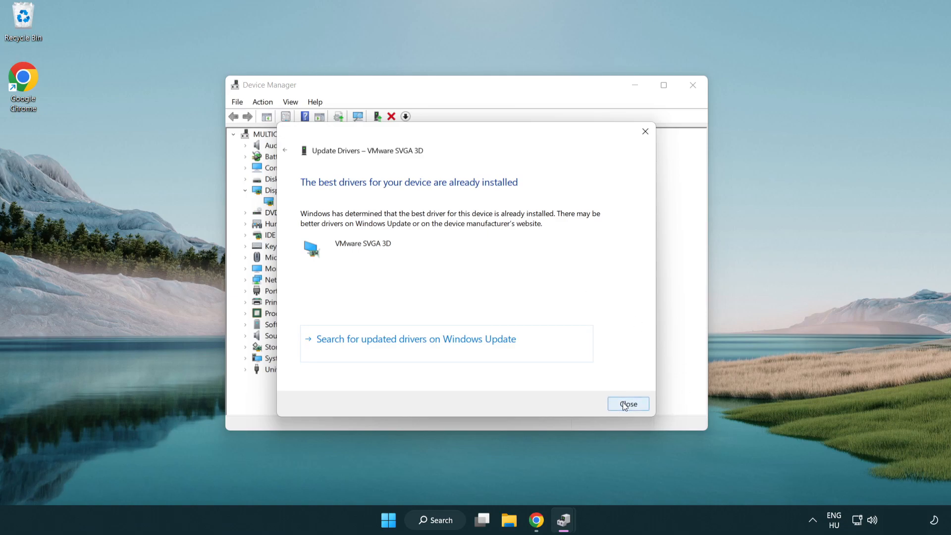
pyautogui.click(628, 404)
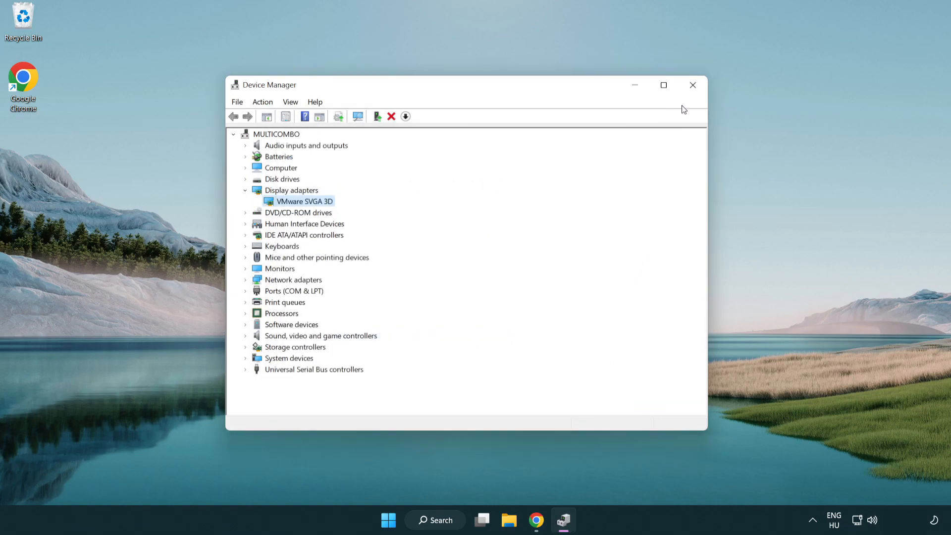
pyautogui.moveTo(692, 85)
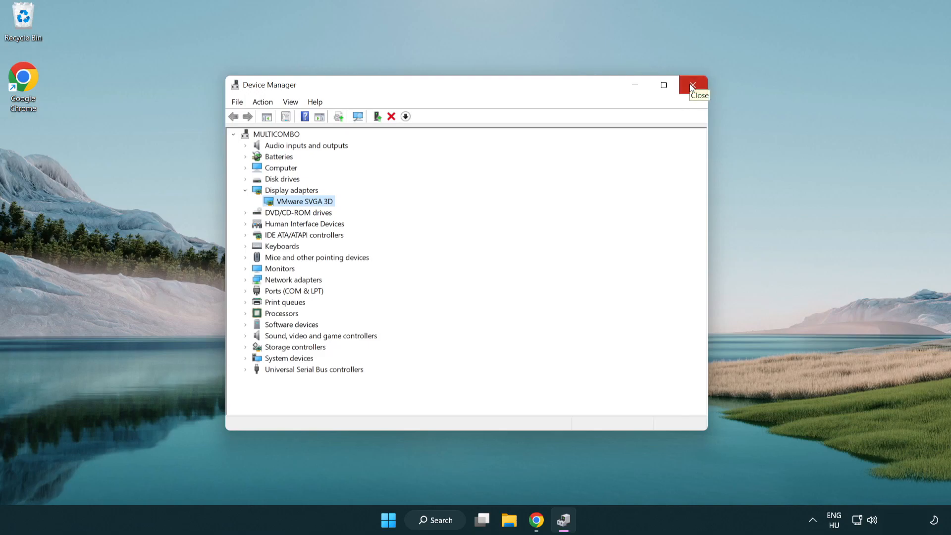
pyautogui.click(692, 85)
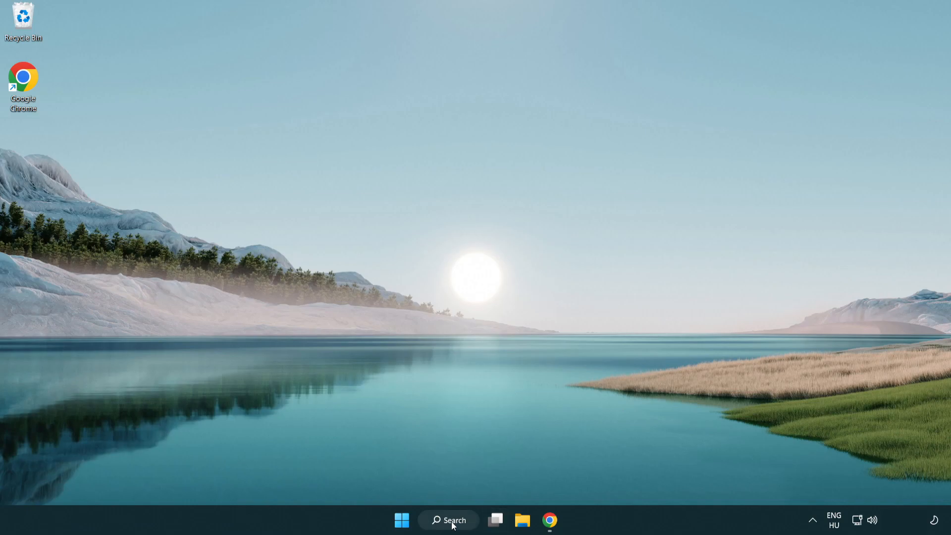
# Reach Game Mode settings via search and switch Game Mode on
pyautogui.click(447, 520)
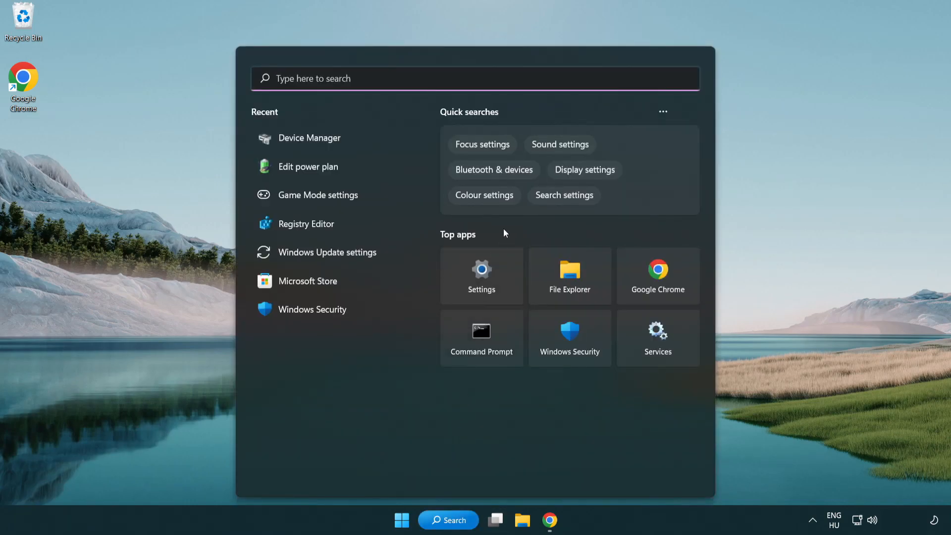
pyautogui.write('game Mode settings')
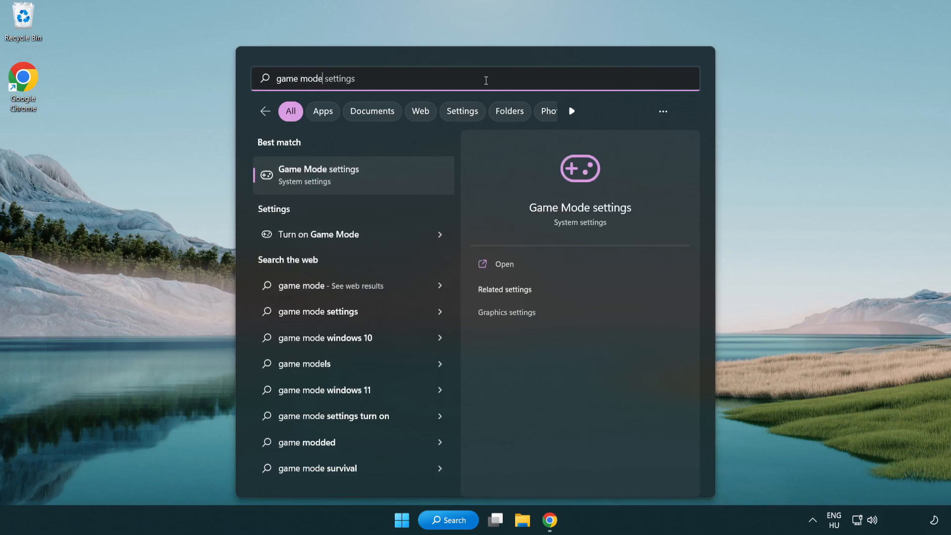
pyautogui.moveTo(362, 186)
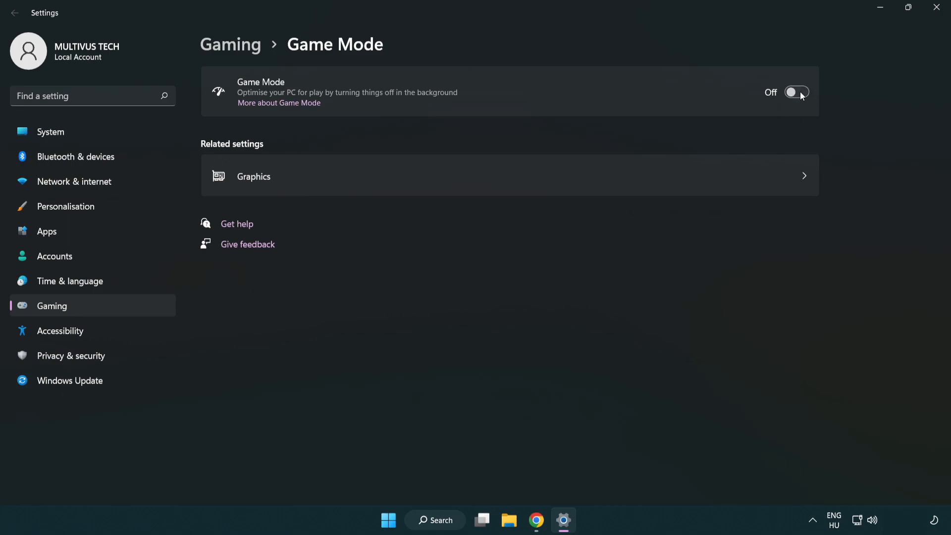
pyautogui.click(797, 92)
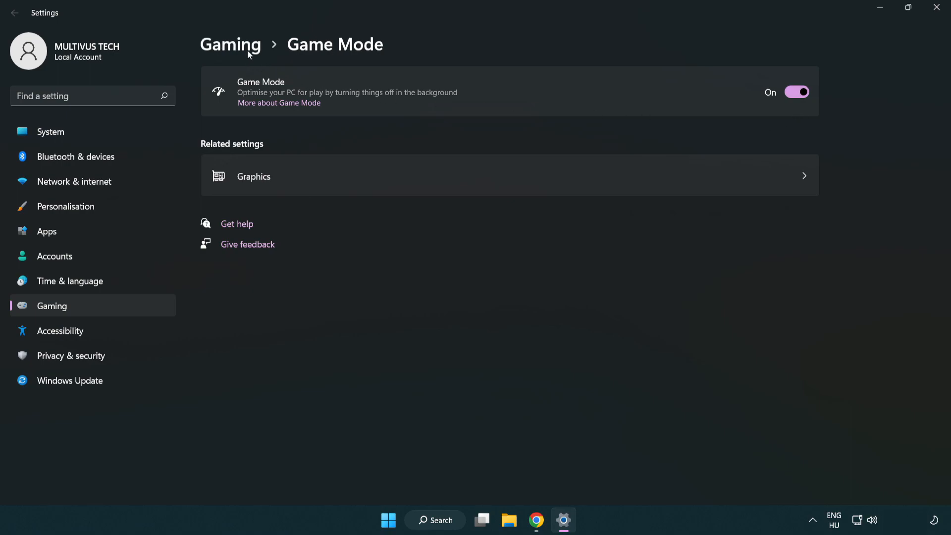
# Turn off opening Xbox Game Bar with the controller button and close Settings
pyautogui.click(231, 44)
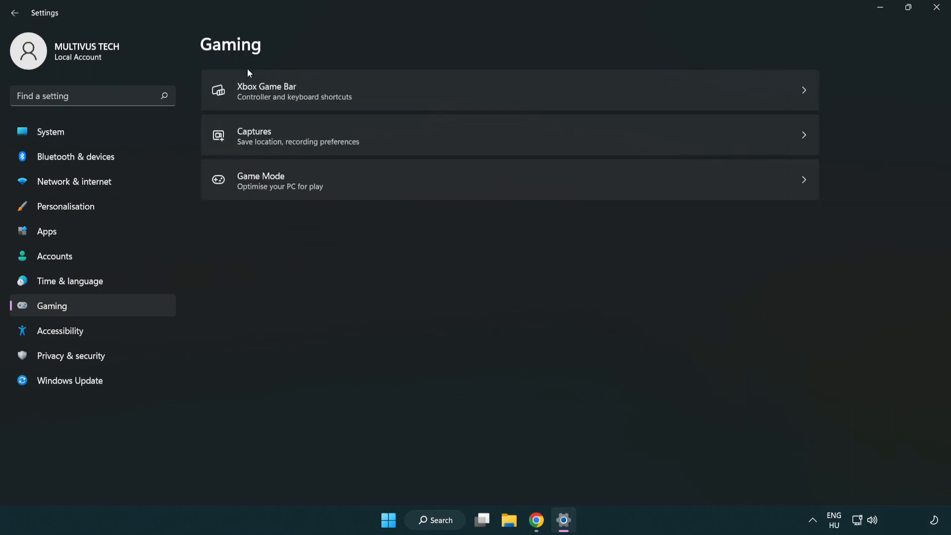
pyautogui.moveTo(421, 91)
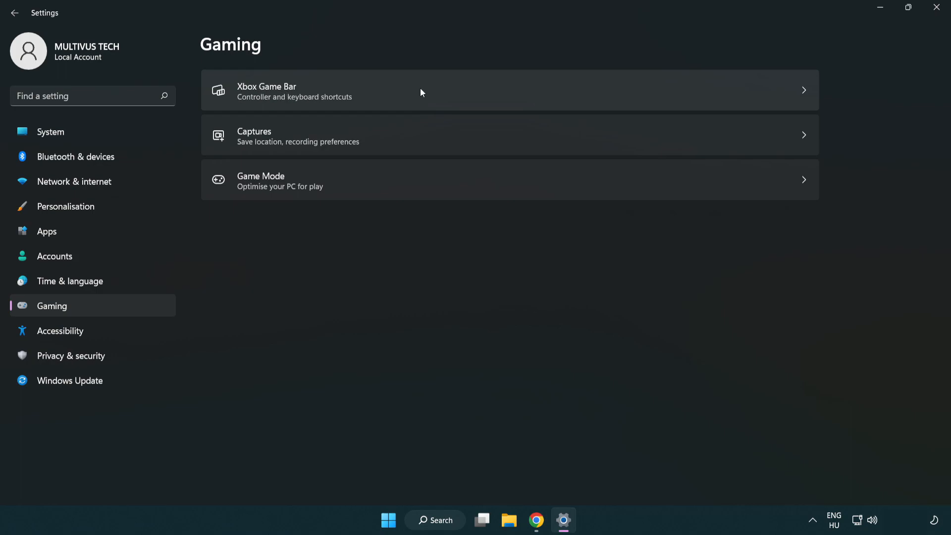
pyautogui.click(266, 90)
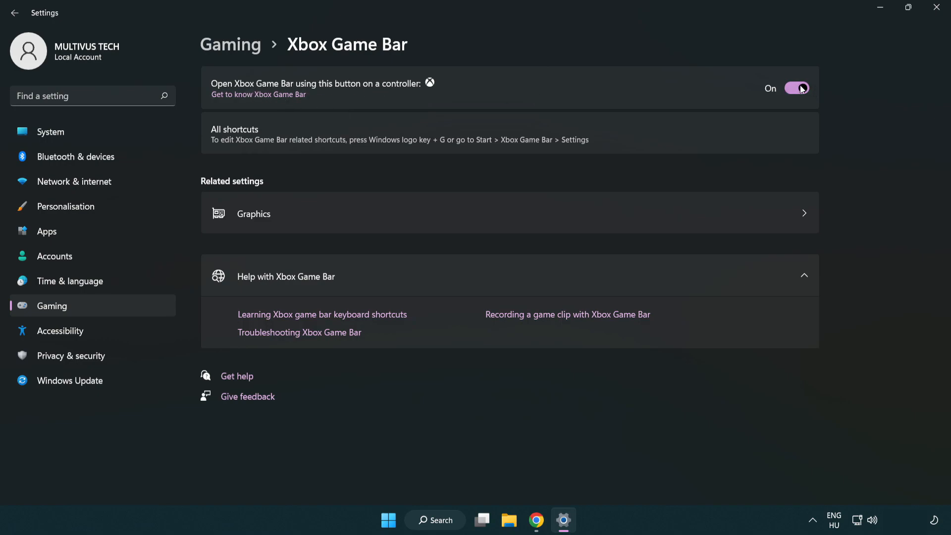
pyautogui.click(797, 88)
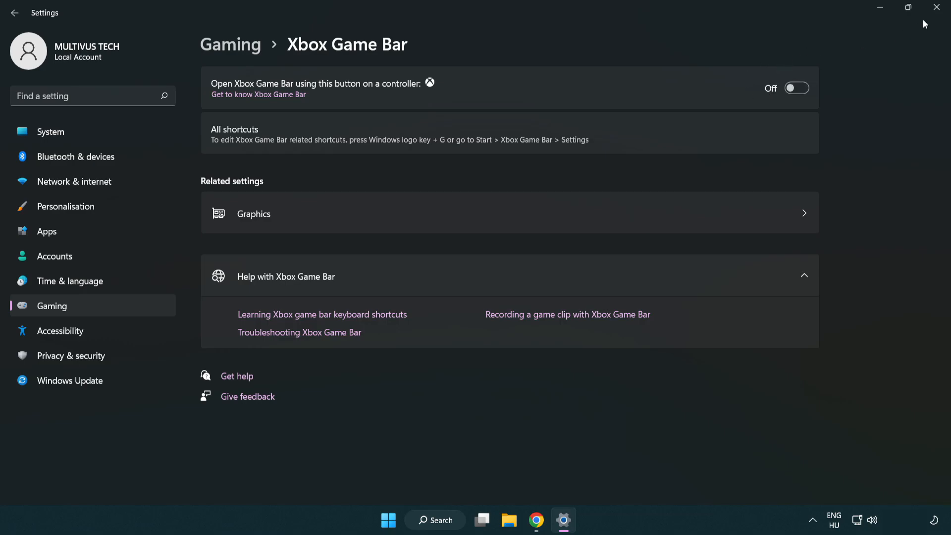
pyautogui.moveTo(938, 9)
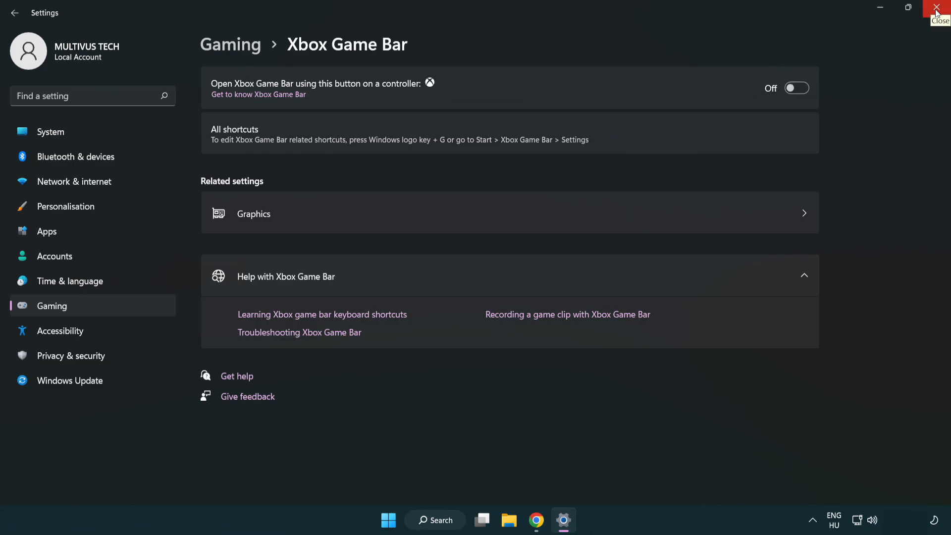
pyautogui.click(941, 11)
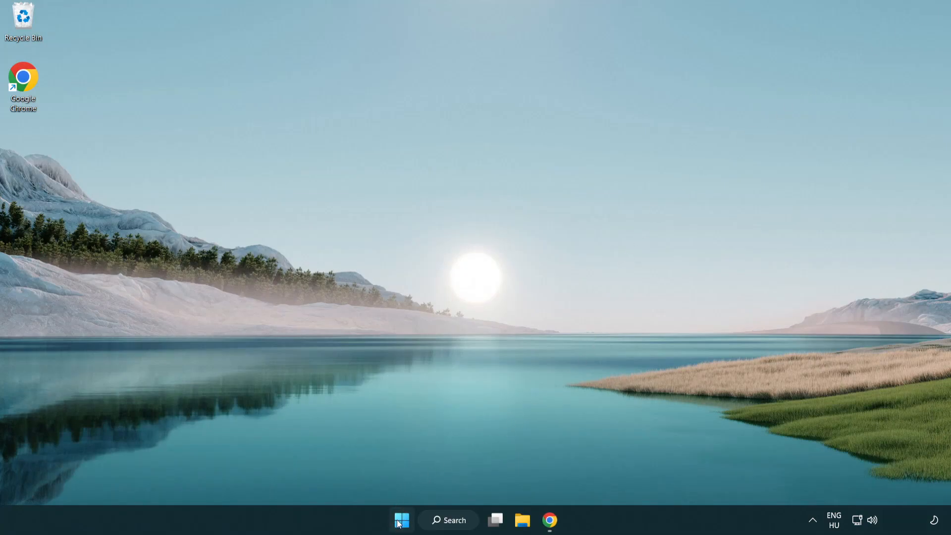
# Start Task Manager from the Start button menu and review the Processes list
pyautogui.rightClick(400, 520)
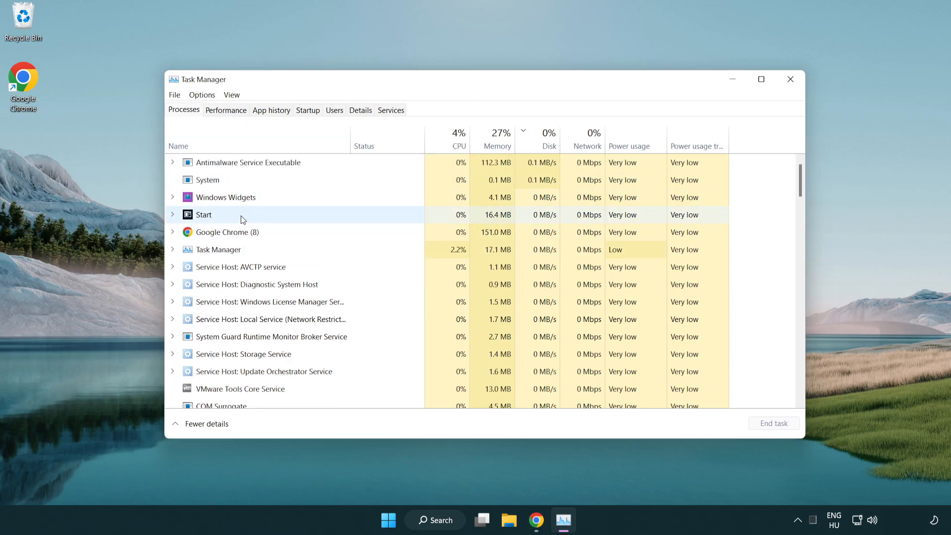
pyautogui.click(225, 232)
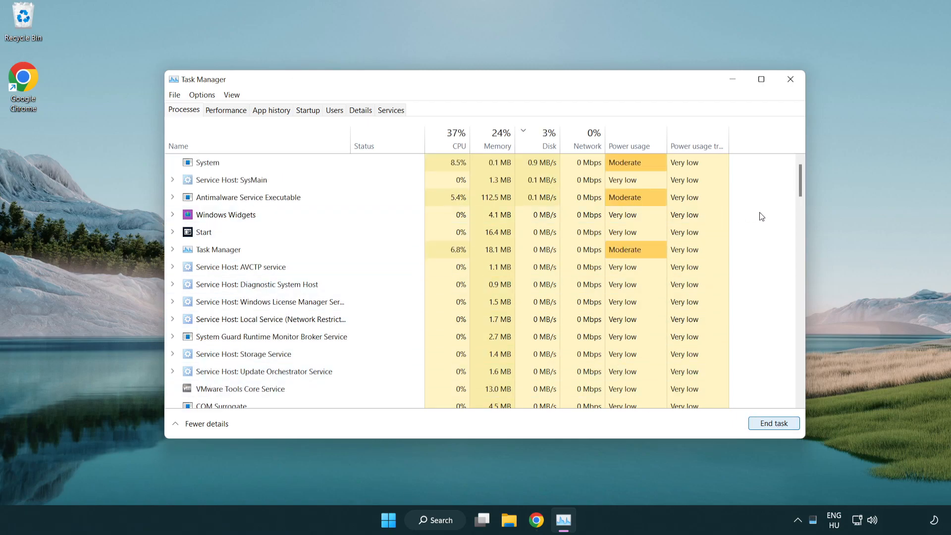
pyautogui.scroll(-3)
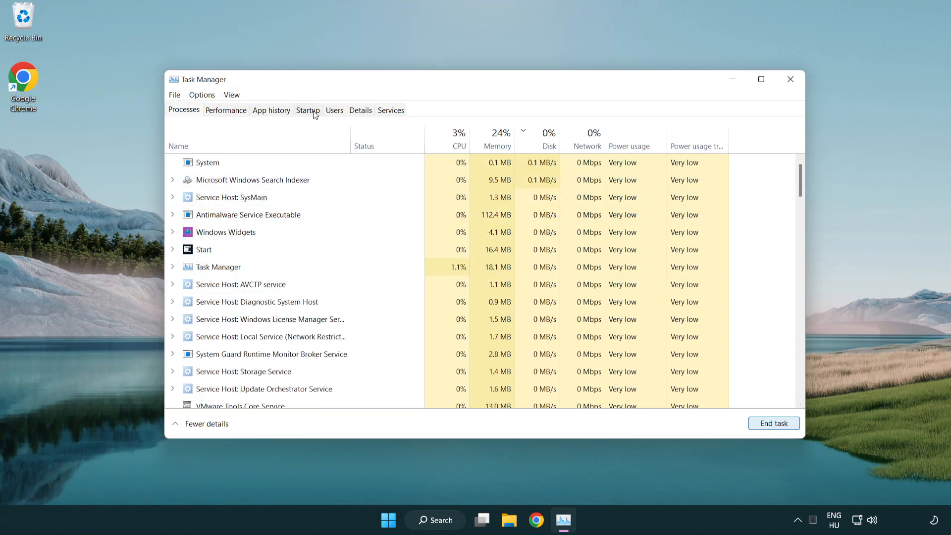
# Disable Cortana, Phone Link and Terminal as startup apps and close Task Manager
pyautogui.click(307, 110)
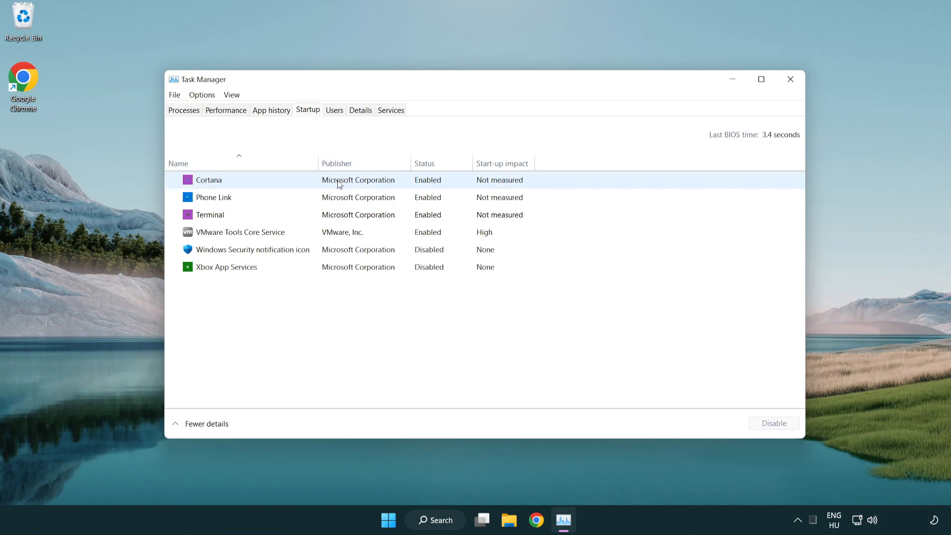
pyautogui.click(208, 179)
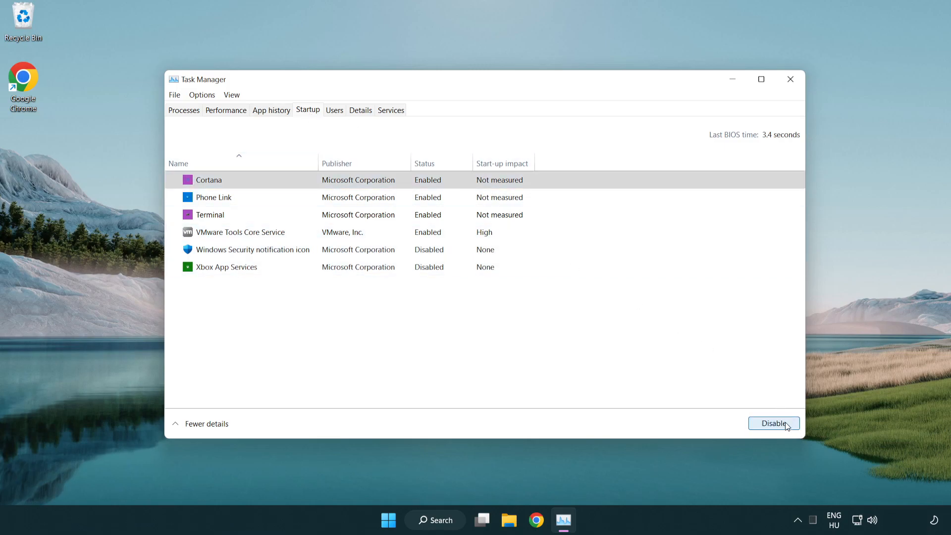
pyautogui.click(773, 422)
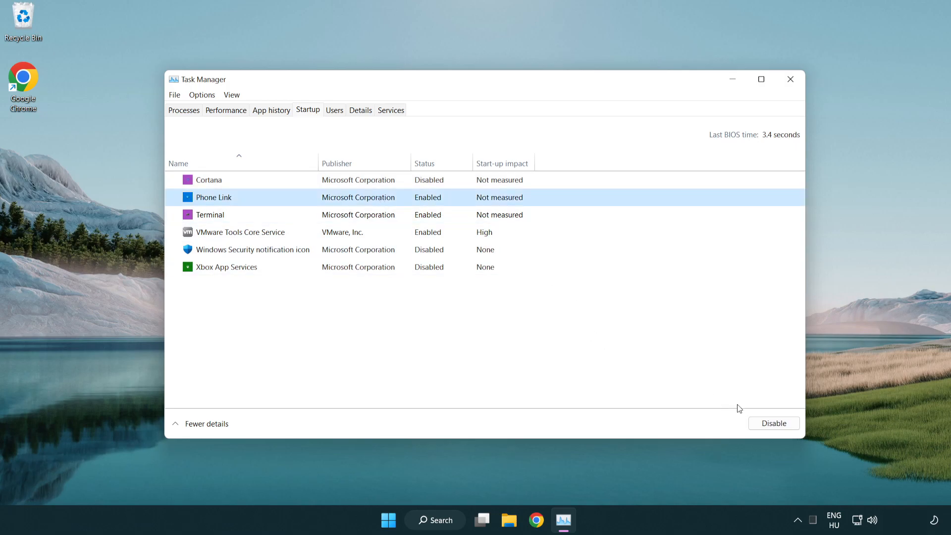
pyautogui.click(774, 423)
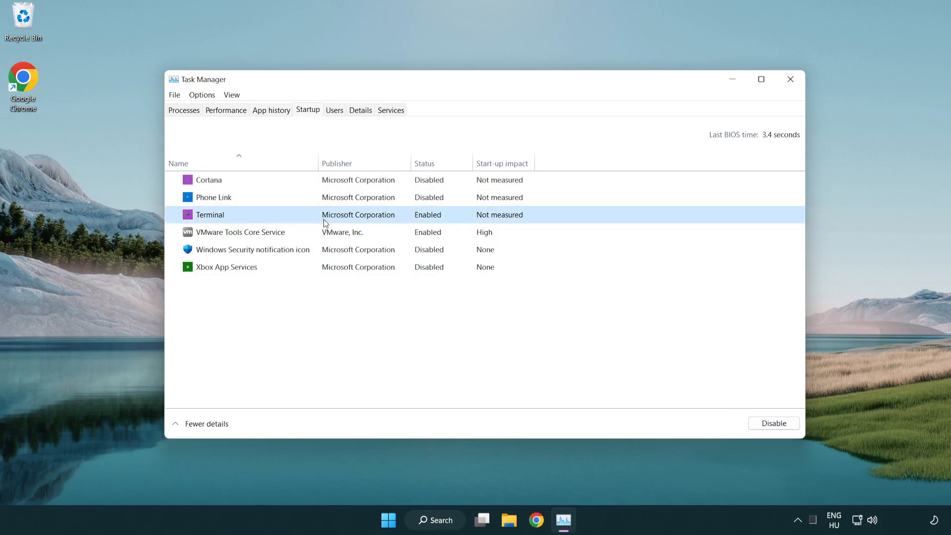
pyautogui.click(774, 422)
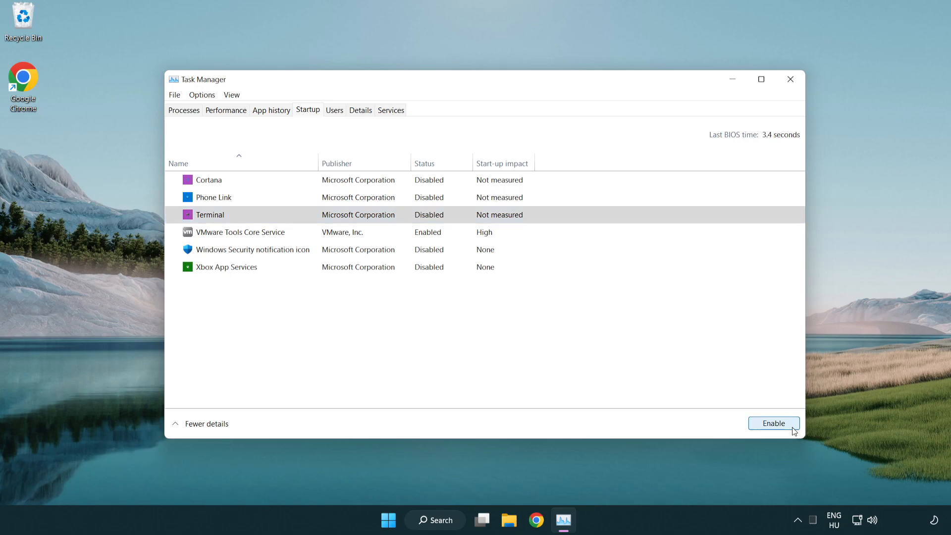
pyautogui.moveTo(691, 54)
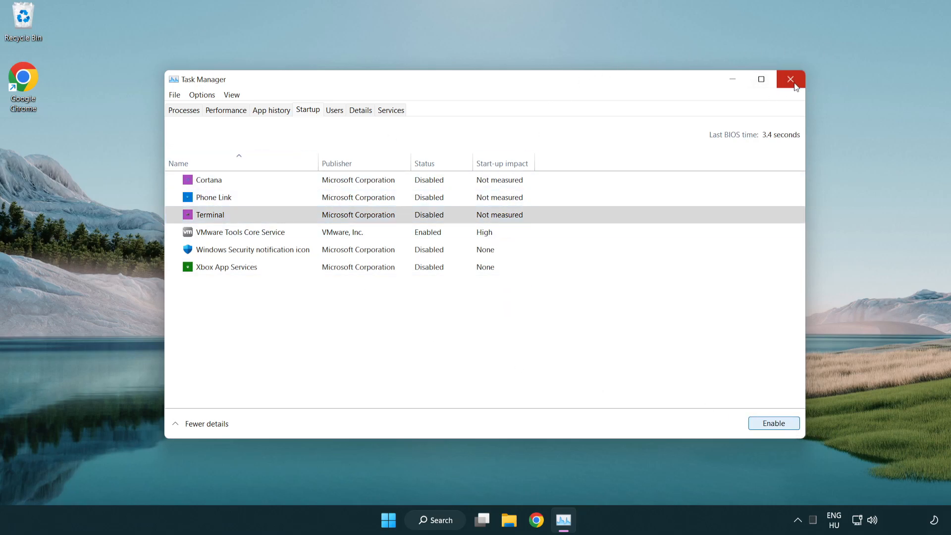
pyautogui.click(789, 80)
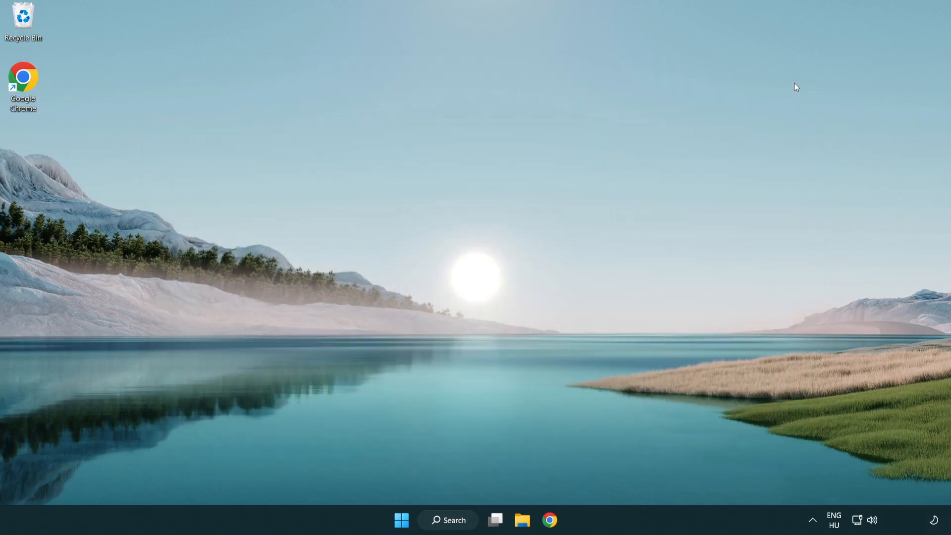
pyautogui.moveTo(454, 520)
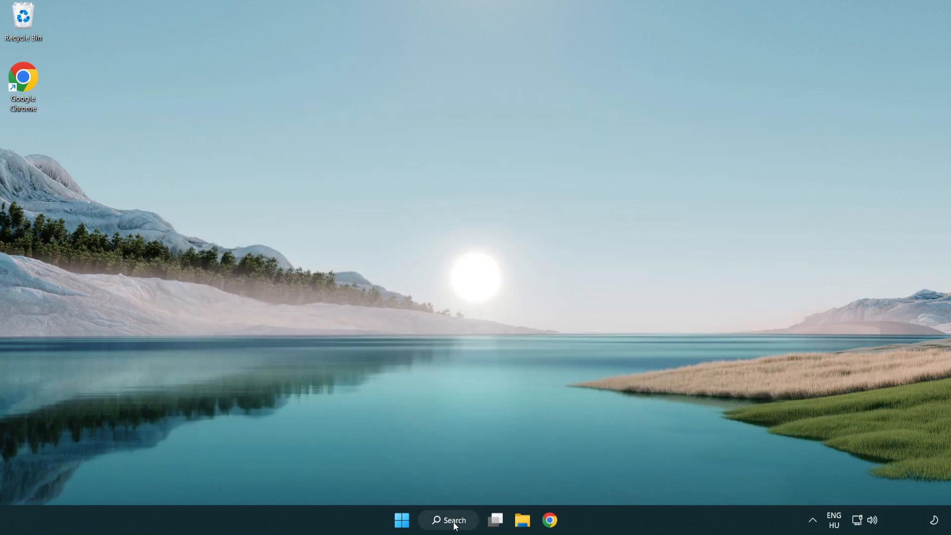
# Run a Windows Update check confirming the PC is up to date, then close Settings
pyautogui.click(447, 520)
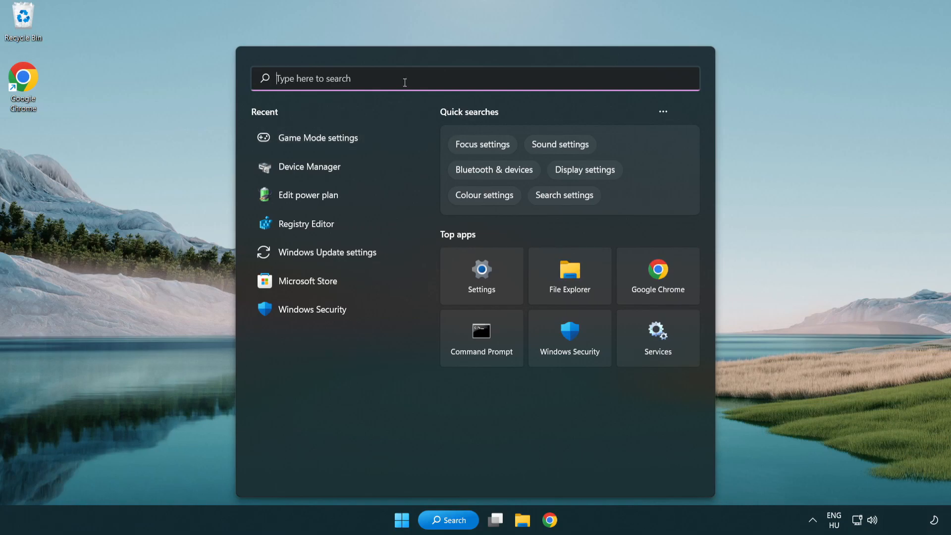
pyautogui.write('update')
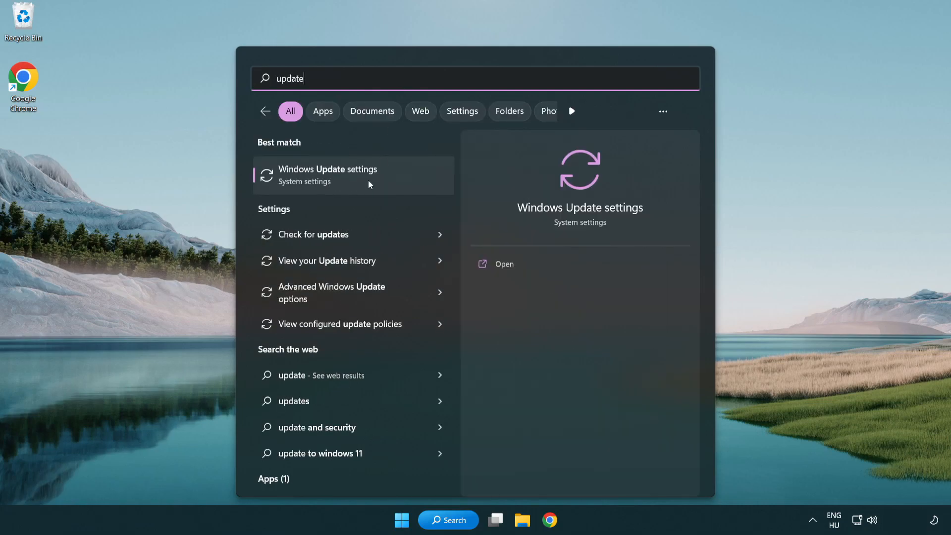
pyautogui.click(327, 175)
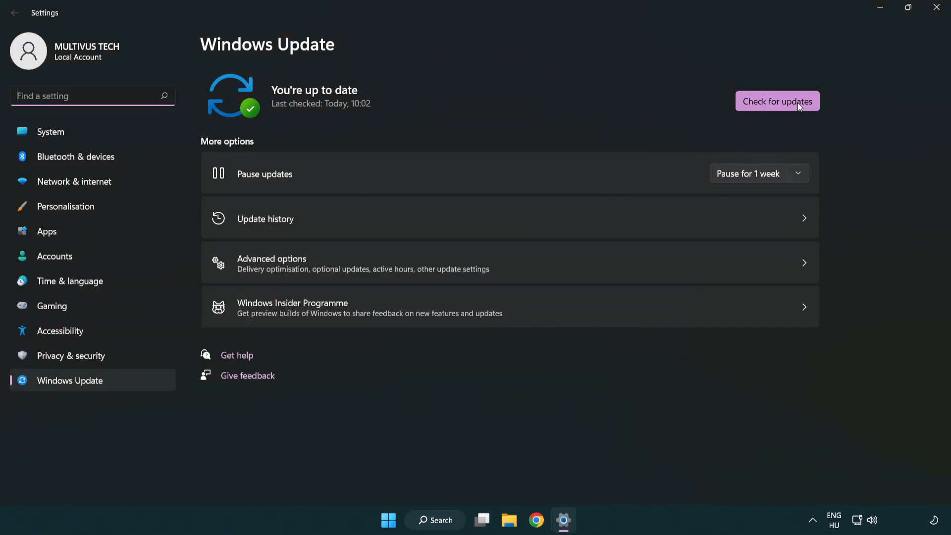
pyautogui.click(776, 101)
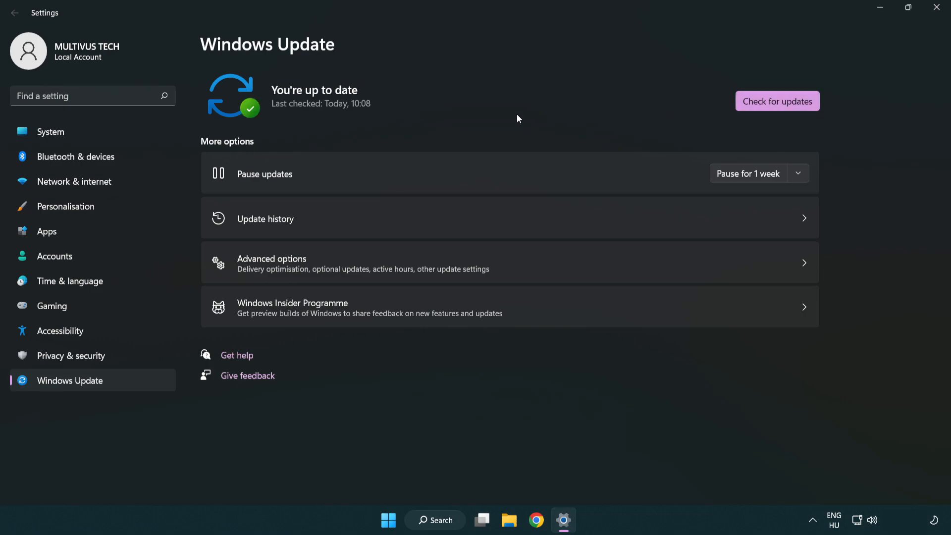
pyautogui.moveTo(937, 9)
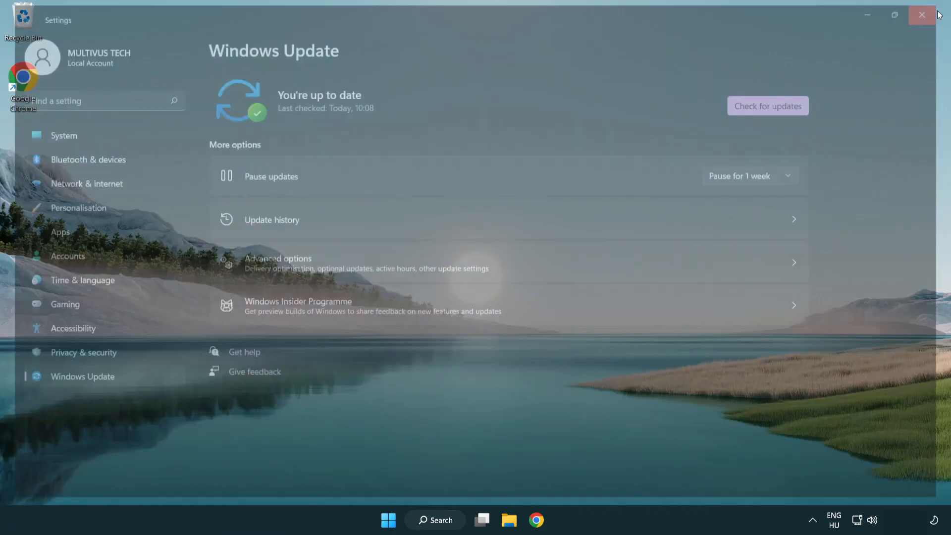
pyautogui.click(921, 15)
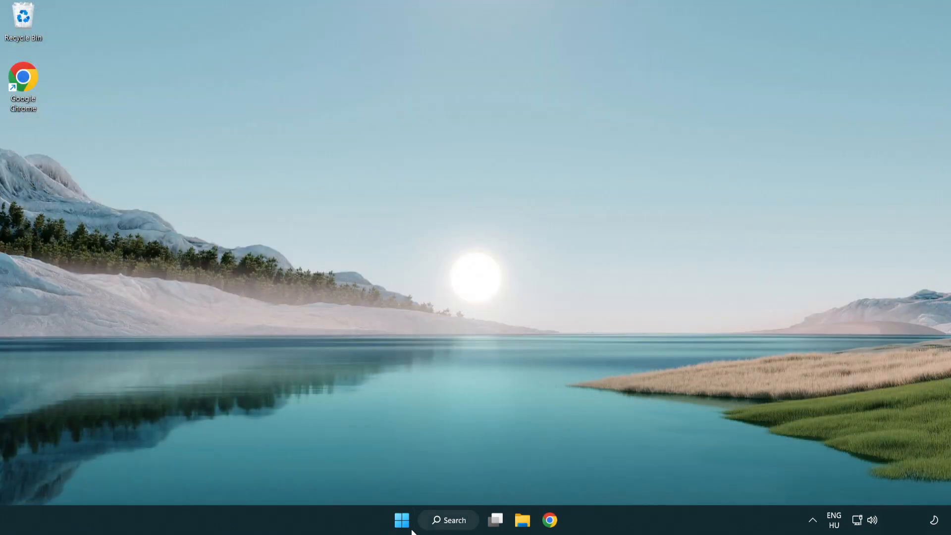
# Launch regedit and browse to HKEY_CURRENT_USER\System\GameConfigStore
pyautogui.click(448, 519)
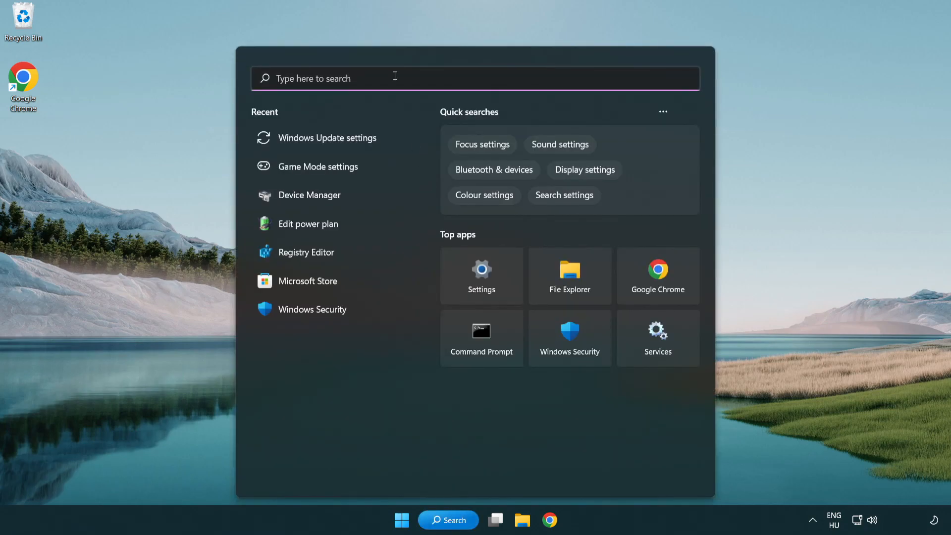
pyautogui.write('regedit')
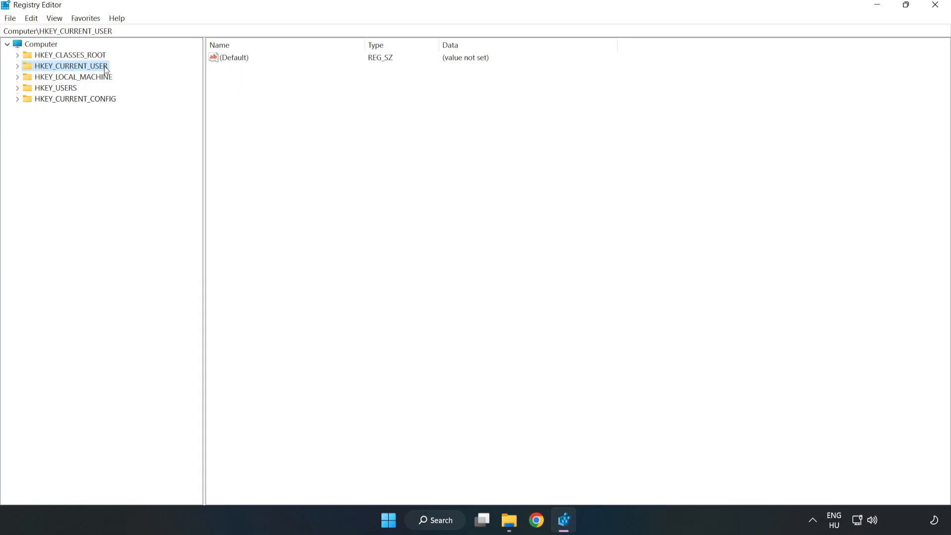
pyautogui.moveTo(18, 71)
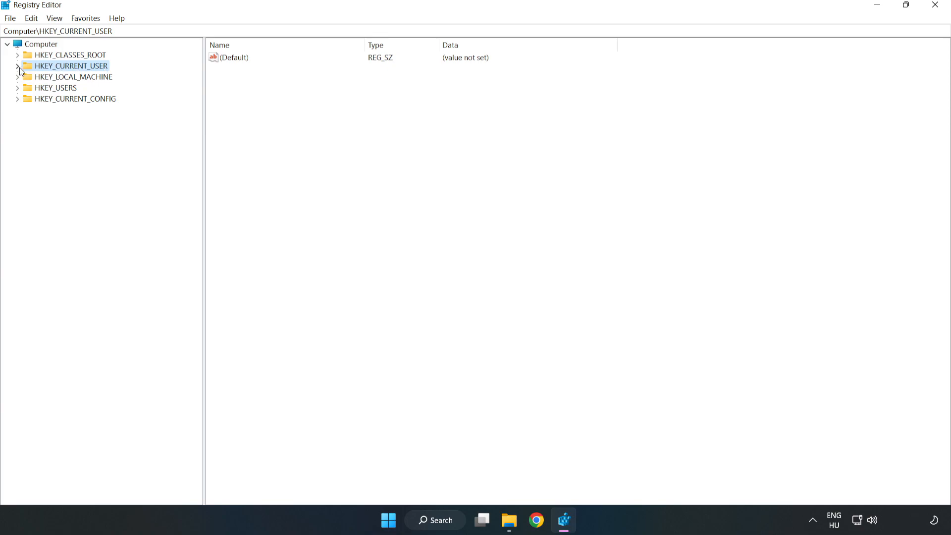
pyautogui.click(18, 65)
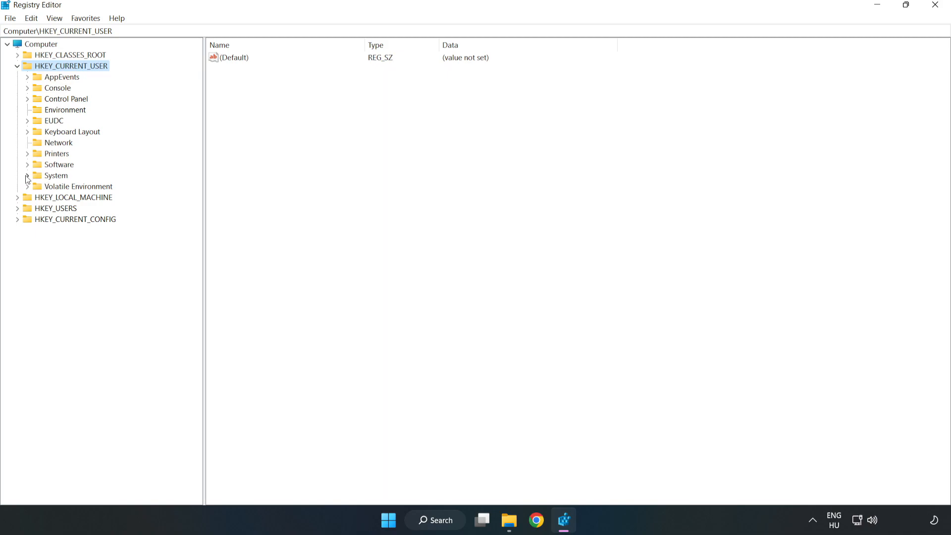
pyautogui.click(27, 175)
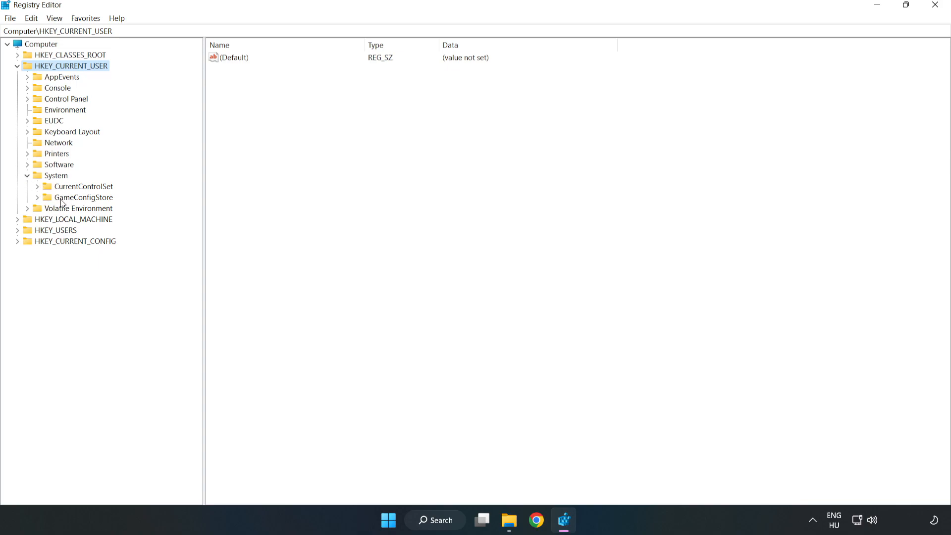
pyautogui.click(83, 197)
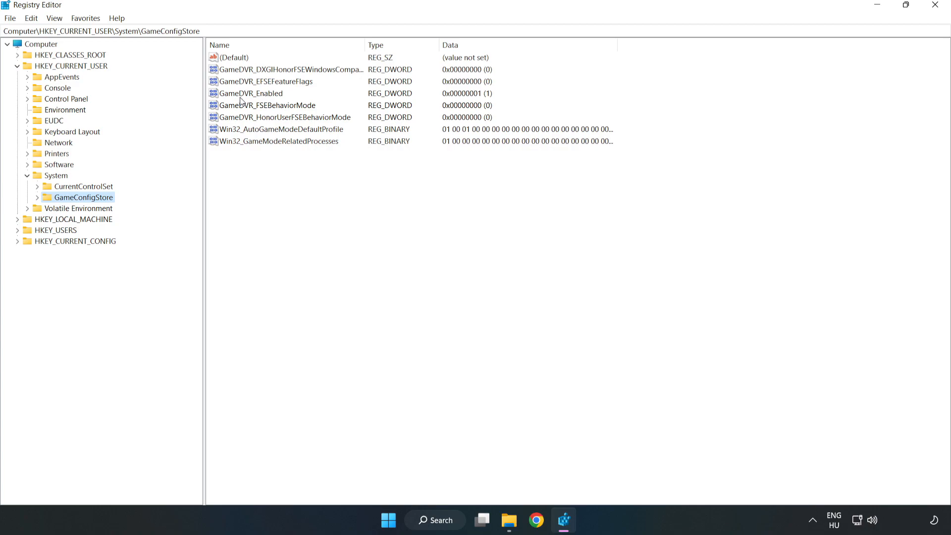
# Modify GameDVR_Enabled to 0, then expand the HKEY_LOCAL_MACHINE hive
pyautogui.click(249, 93)
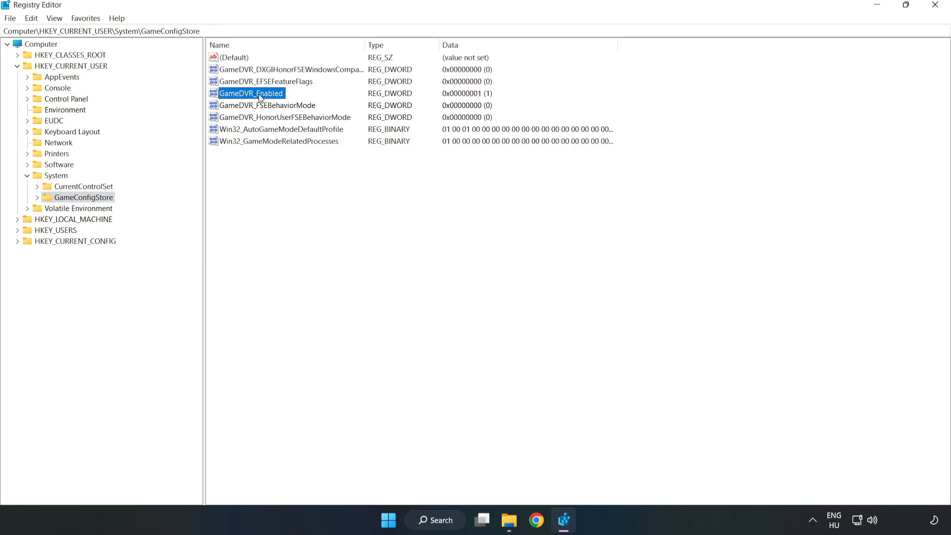
pyautogui.rightClick(250, 94)
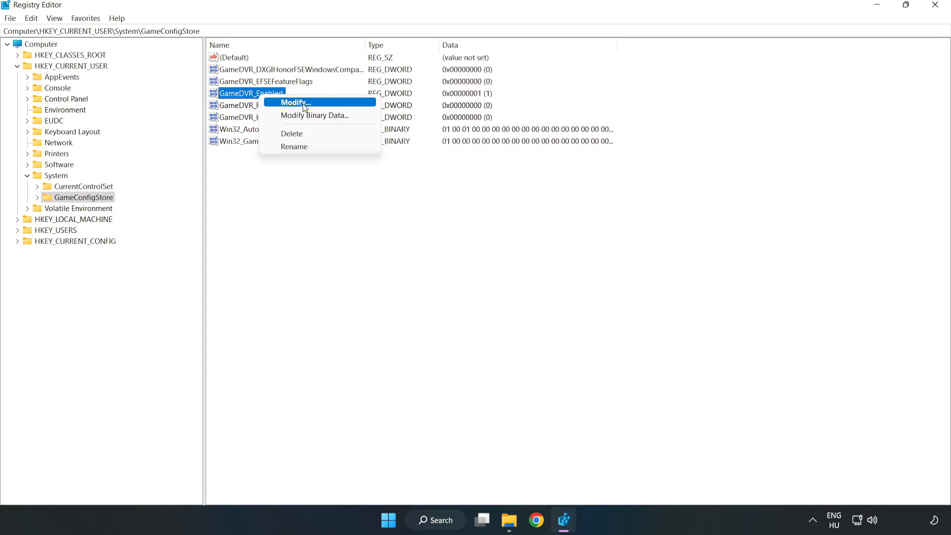
pyautogui.click(293, 102)
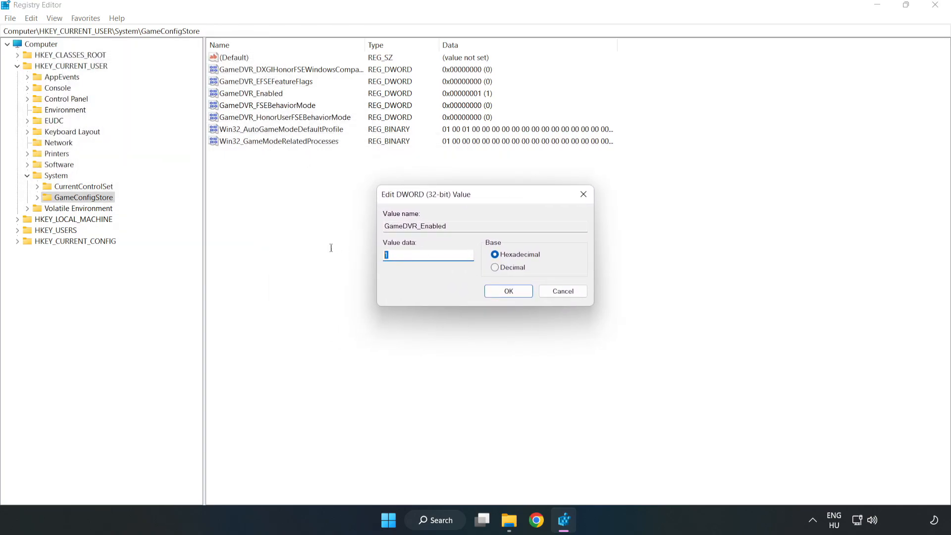
pyautogui.write('0')
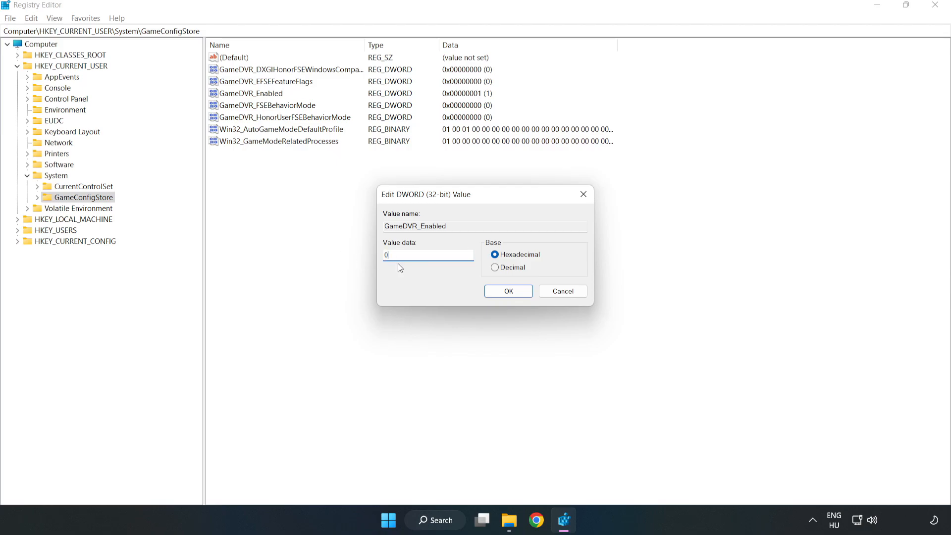
pyautogui.moveTo(356, 244)
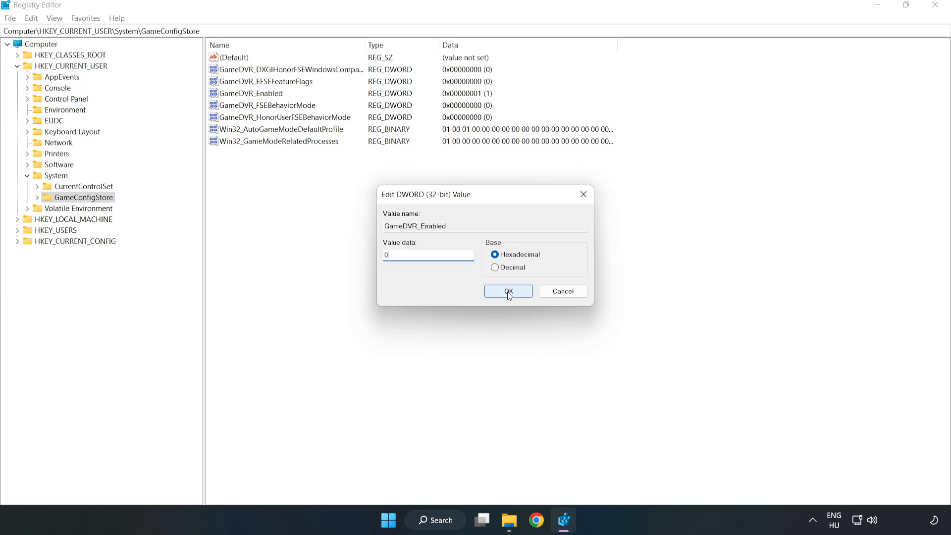
pyautogui.click(507, 291)
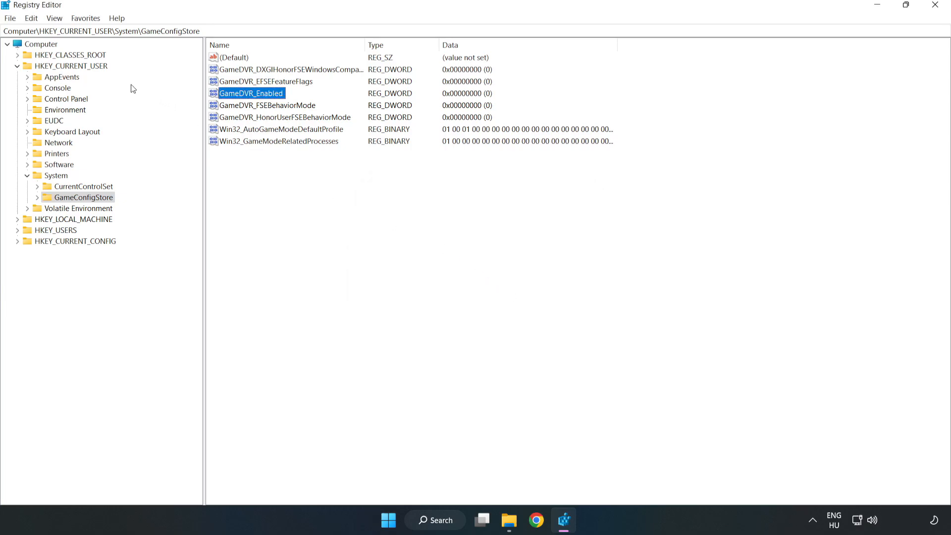
pyautogui.click(18, 65)
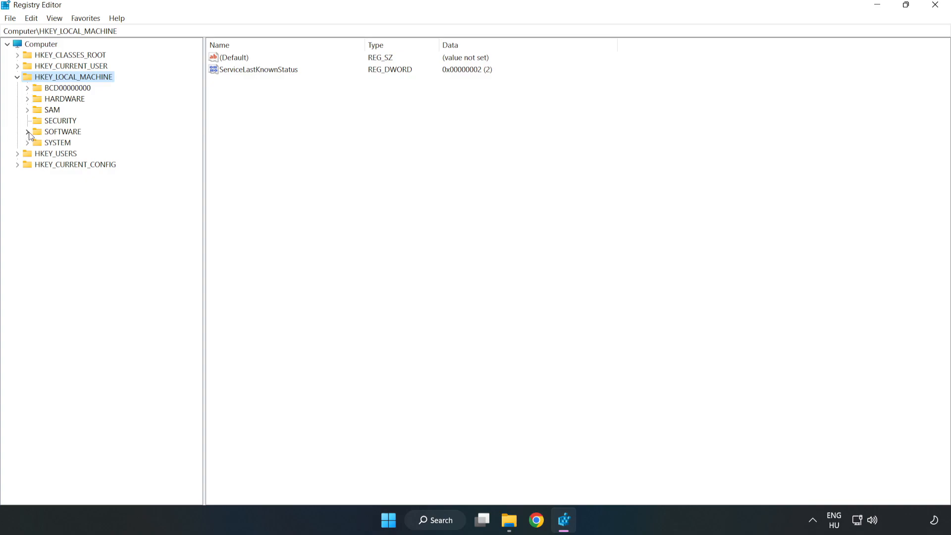
# Expand SOFTWARE > Microsoft > PolicyManager under HKEY_LOCAL_MACHINE
pyautogui.click(28, 131)
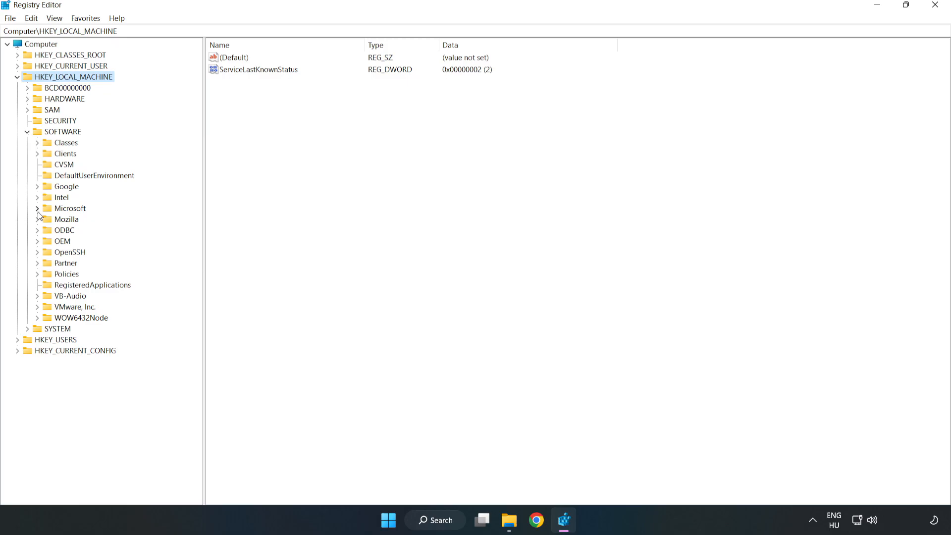
pyautogui.click(37, 207)
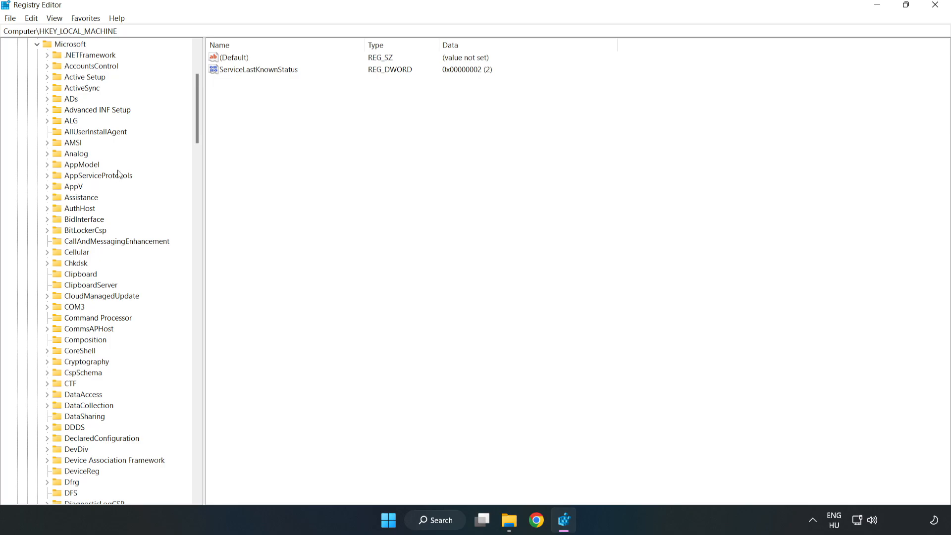
pyautogui.scroll(-3)
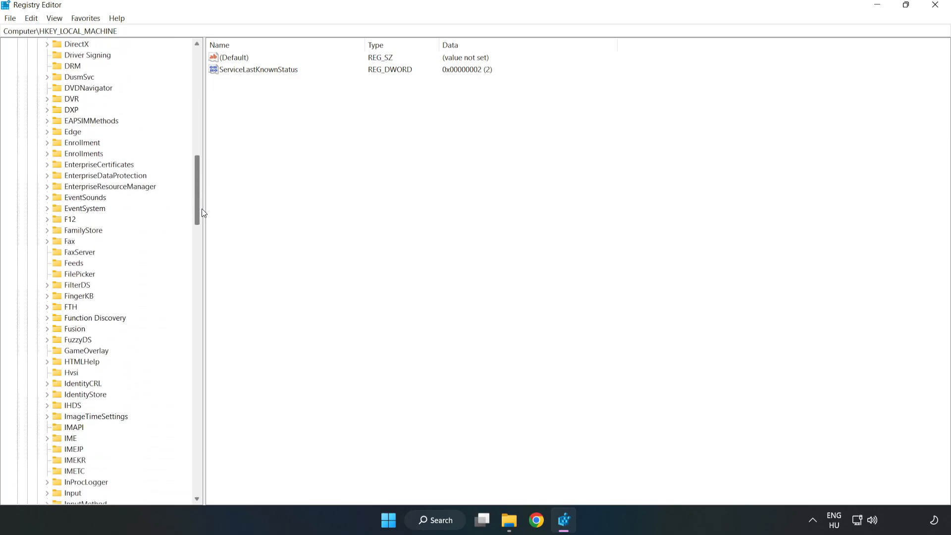
pyautogui.scroll(-3)
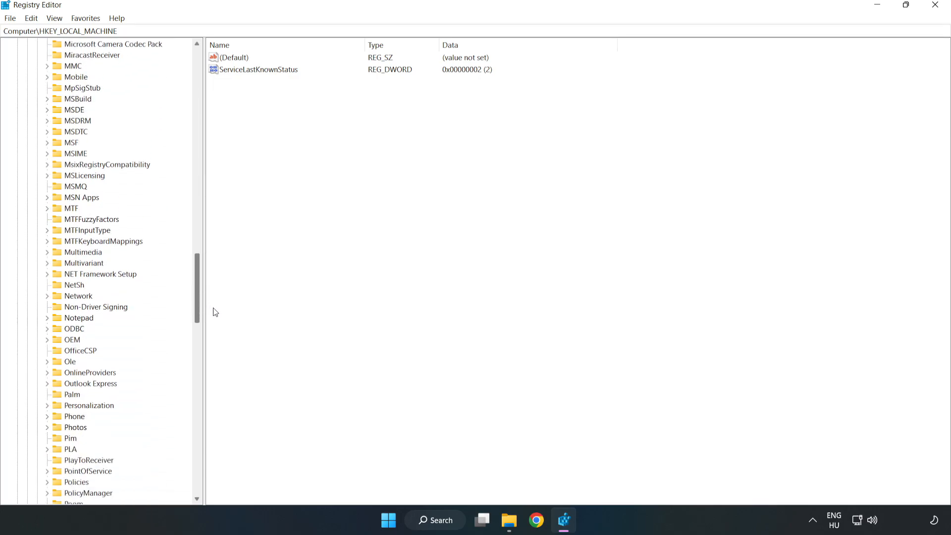
pyautogui.scroll(-3)
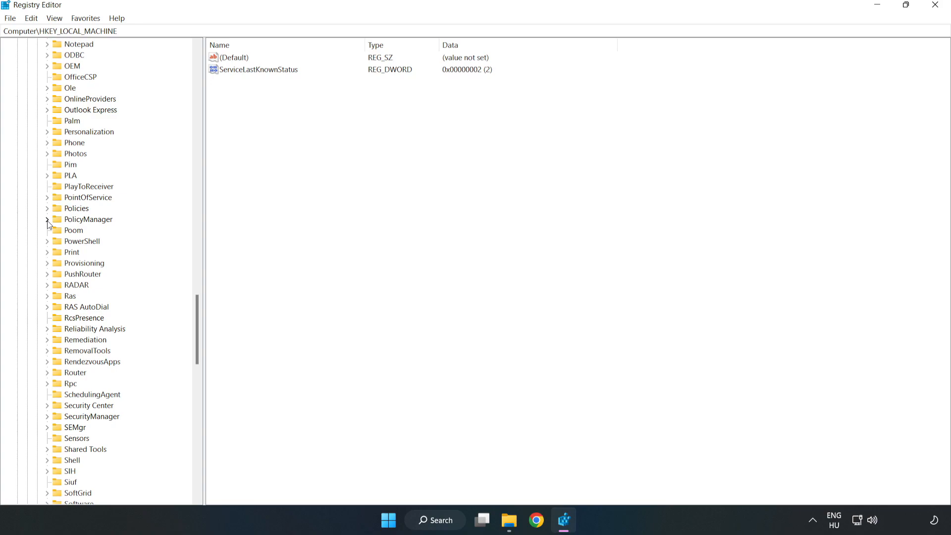
pyautogui.click(48, 219)
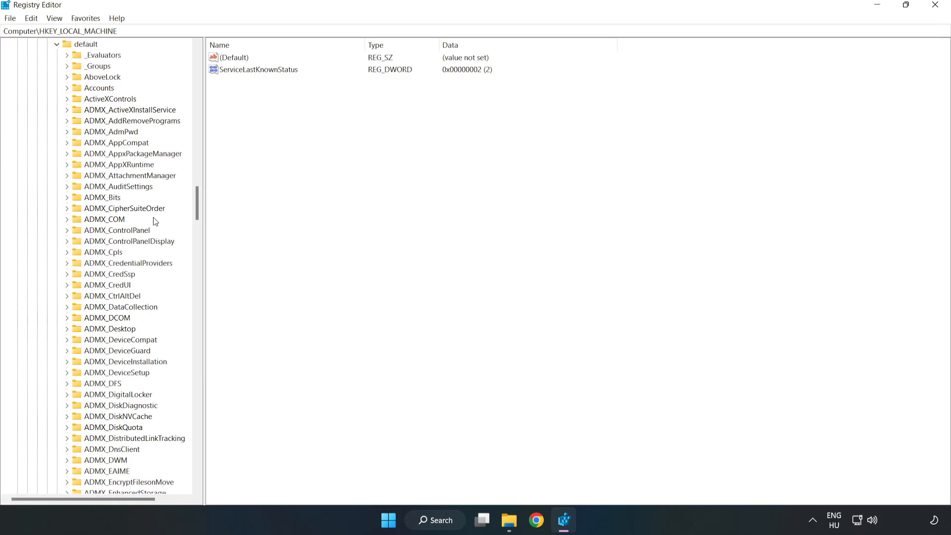
# Expand default ApplicationManagement and select the AllowGameDVR key
pyautogui.scroll(-3)
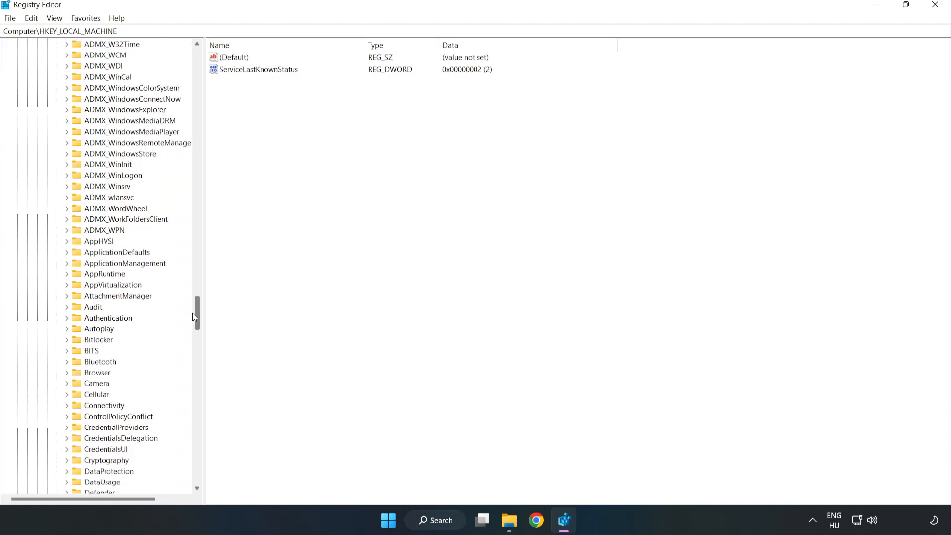
pyautogui.scroll(-3)
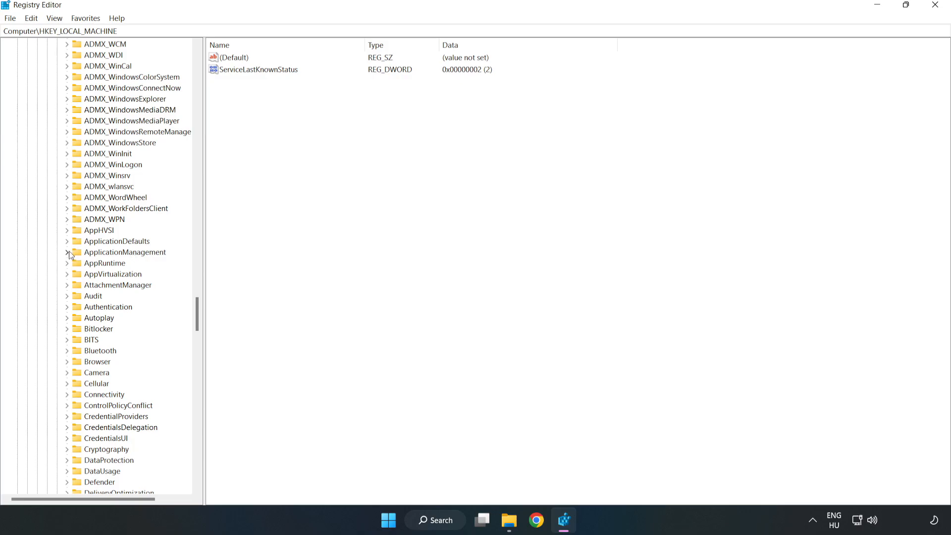
pyautogui.click(67, 253)
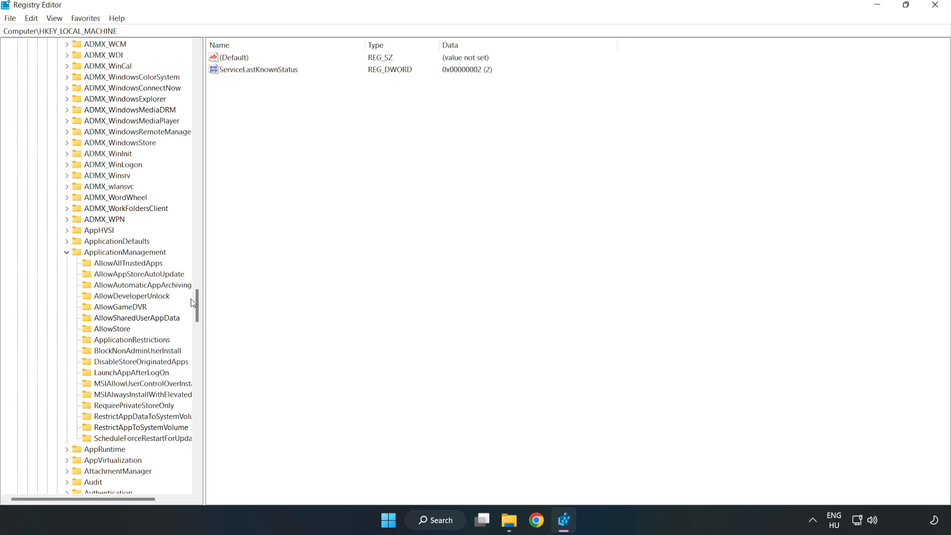
pyautogui.moveTo(125, 311)
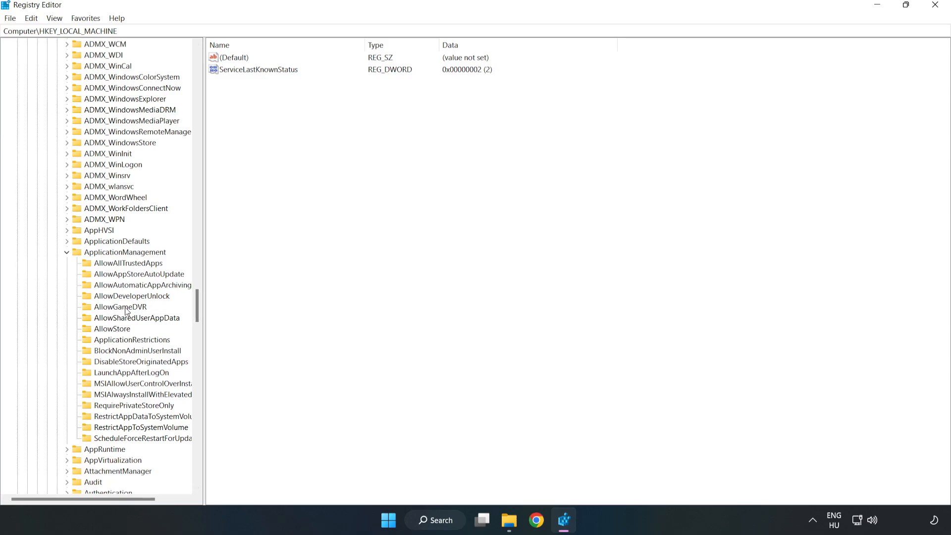
pyautogui.moveTo(110, 308)
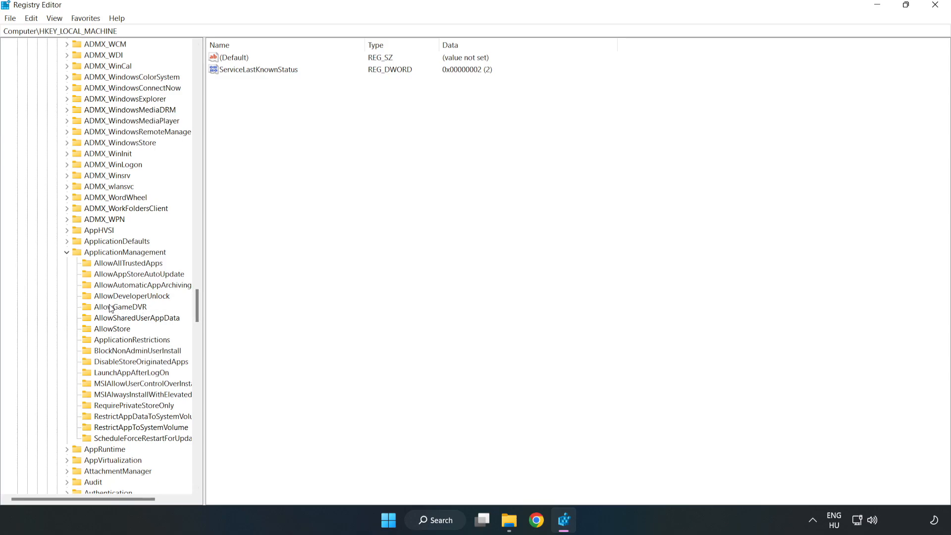
pyautogui.click(121, 306)
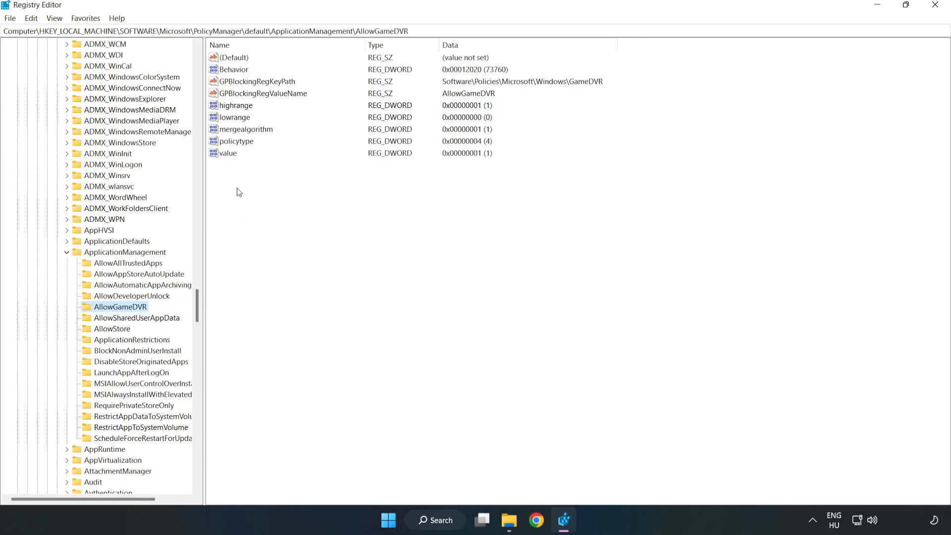
# Modify AllowGameDVR's 'value' entry to 0 and close Registry Editor
pyautogui.click(229, 153)
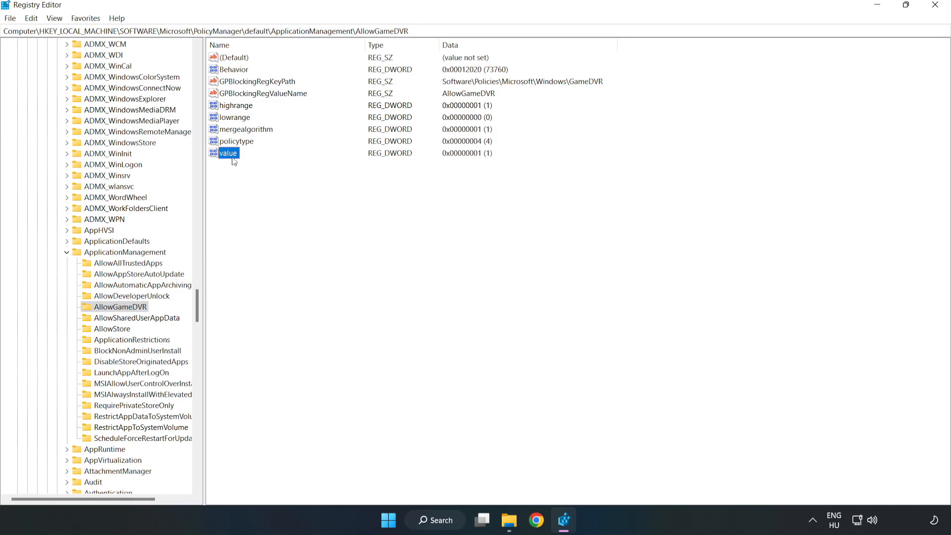
pyautogui.rightClick(227, 152)
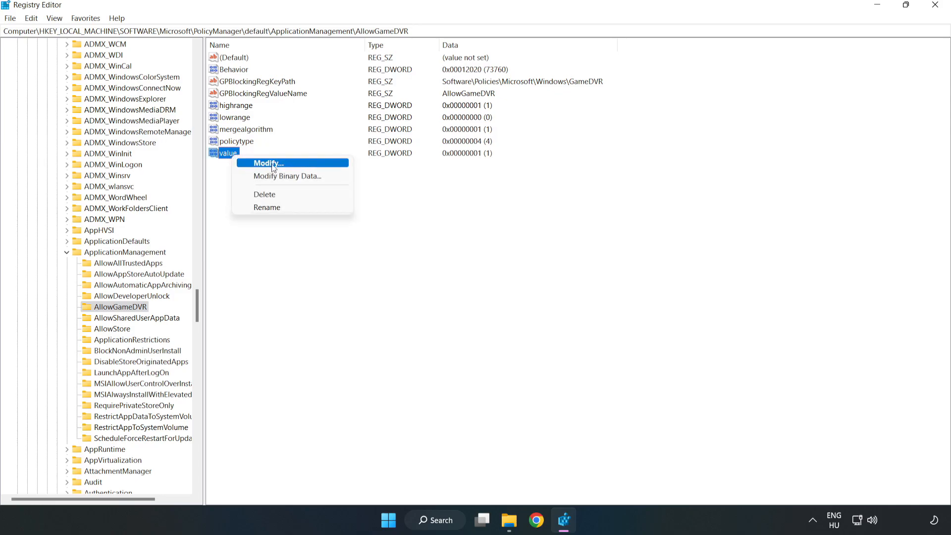
pyautogui.click(265, 163)
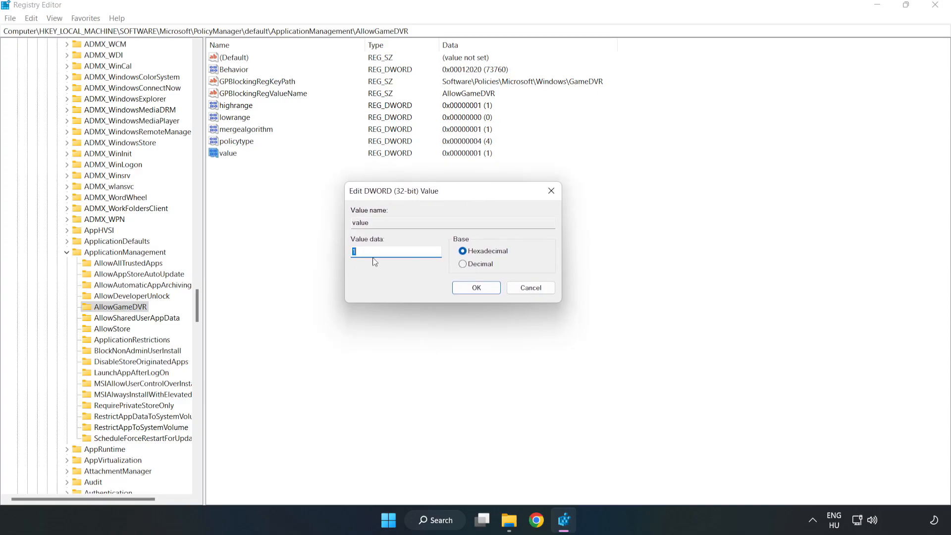
pyautogui.write('0')
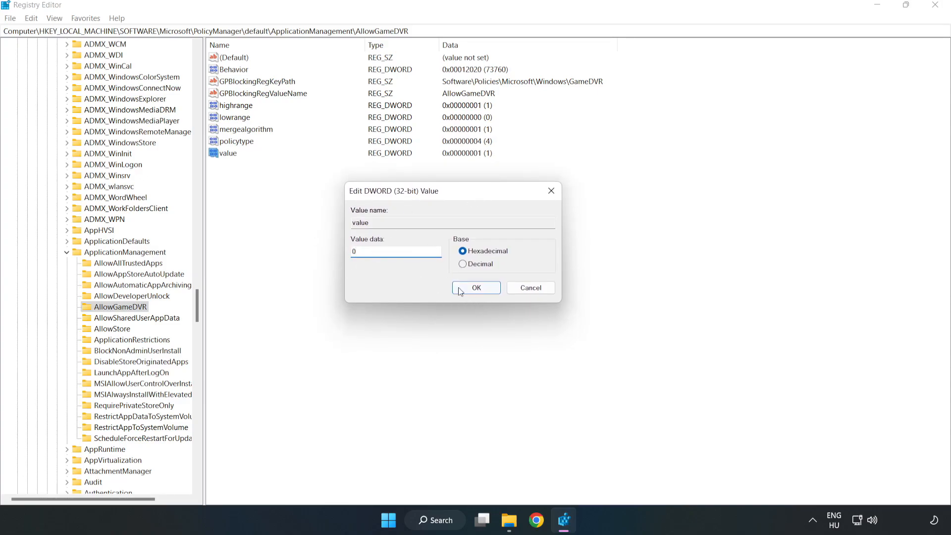
pyautogui.click(475, 287)
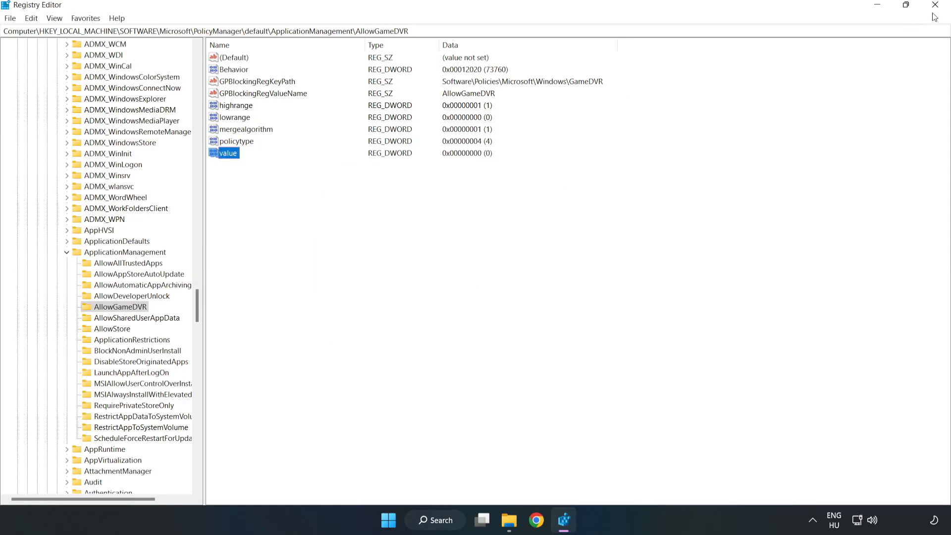
pyautogui.moveTo(933, 6)
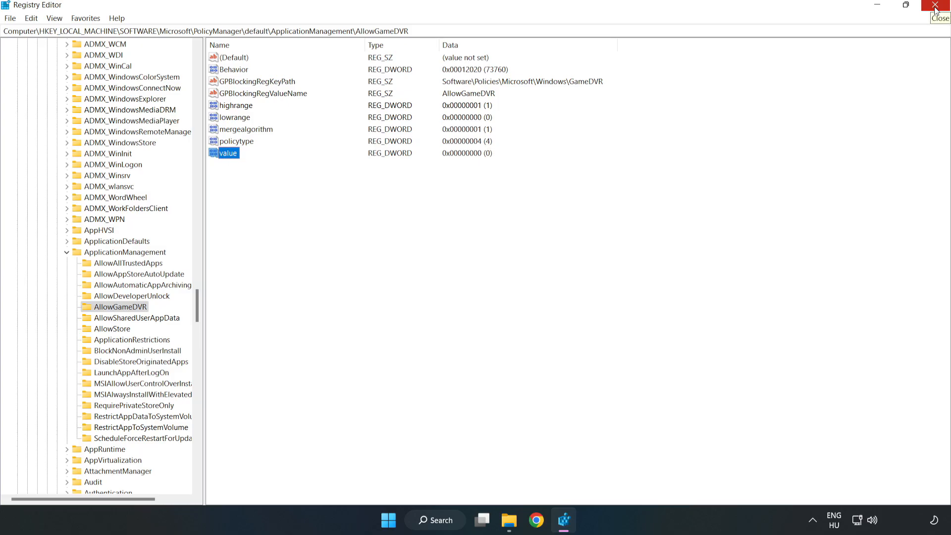
pyautogui.click(939, 6)
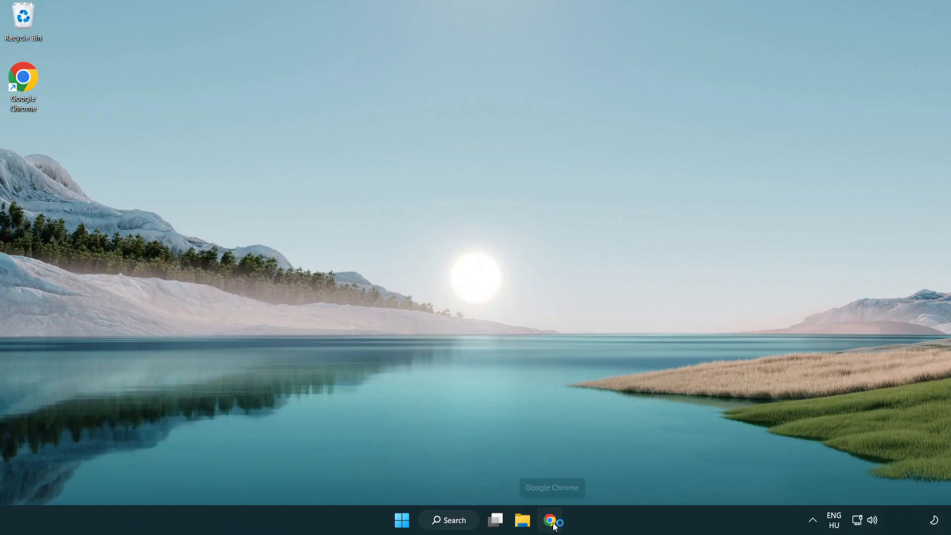
# Download the DirectX End-User Runtime Web Installer (dxwebsetup.exe) from Microsoft Download Center
pyautogui.click(549, 520)
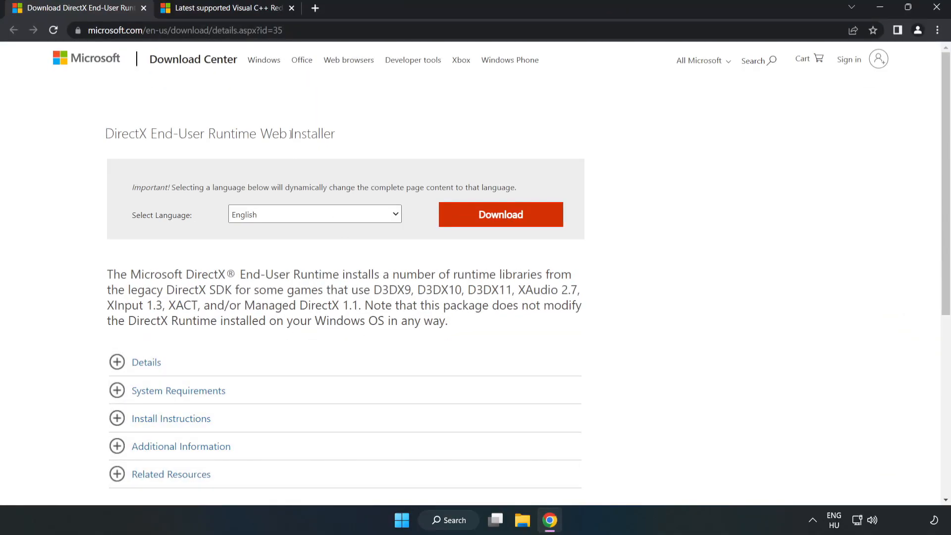
pyautogui.click(182, 30)
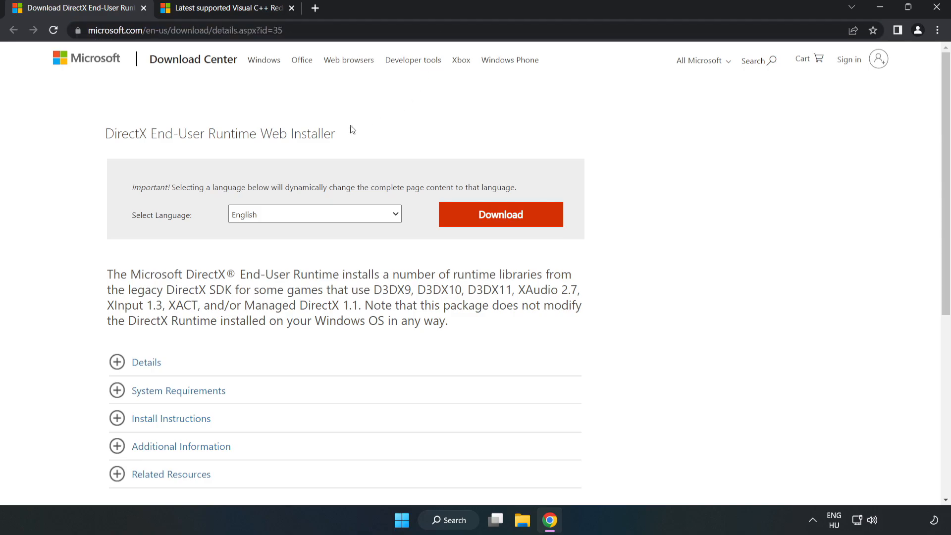
pyautogui.moveTo(506, 226)
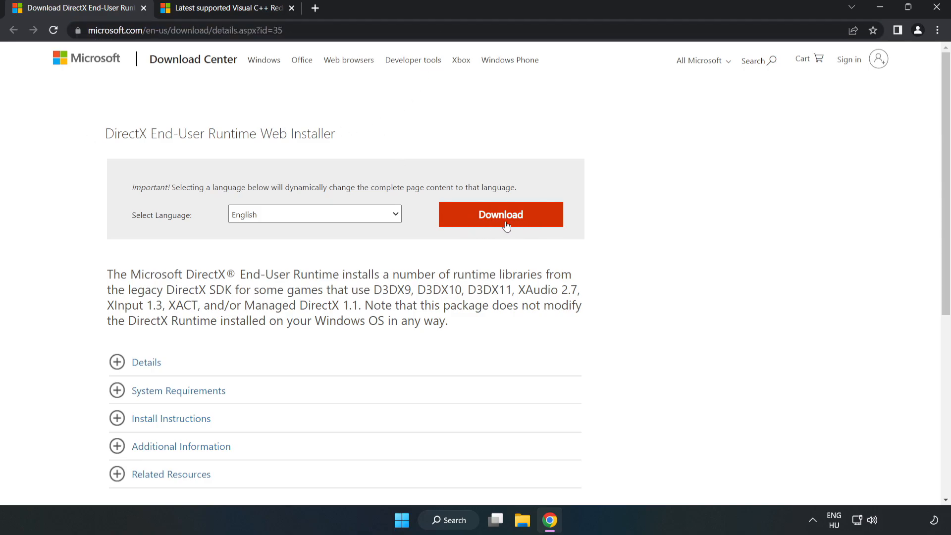
pyautogui.click(499, 214)
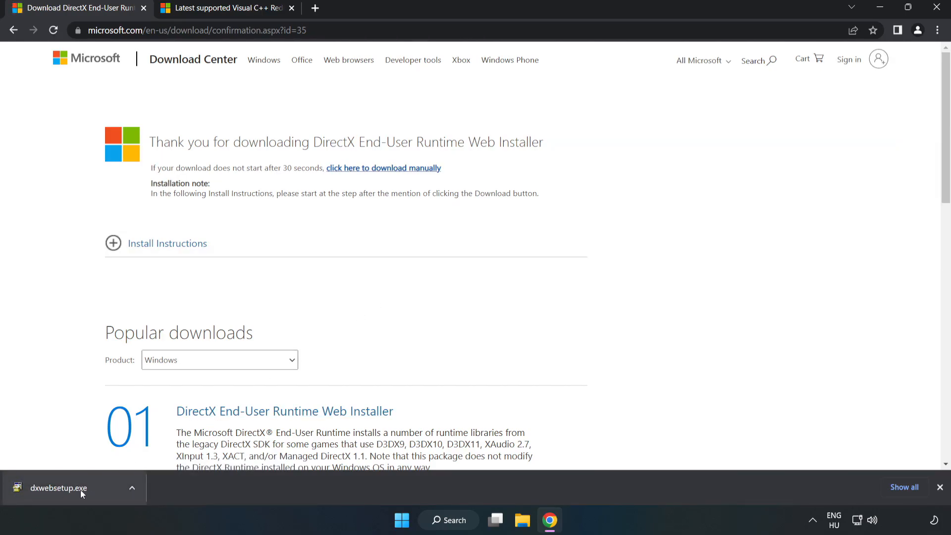
# Run dxwebsetup.exe, accept the license, decline the Bing Bar, and finish the DirectX setup
pyautogui.click(58, 488)
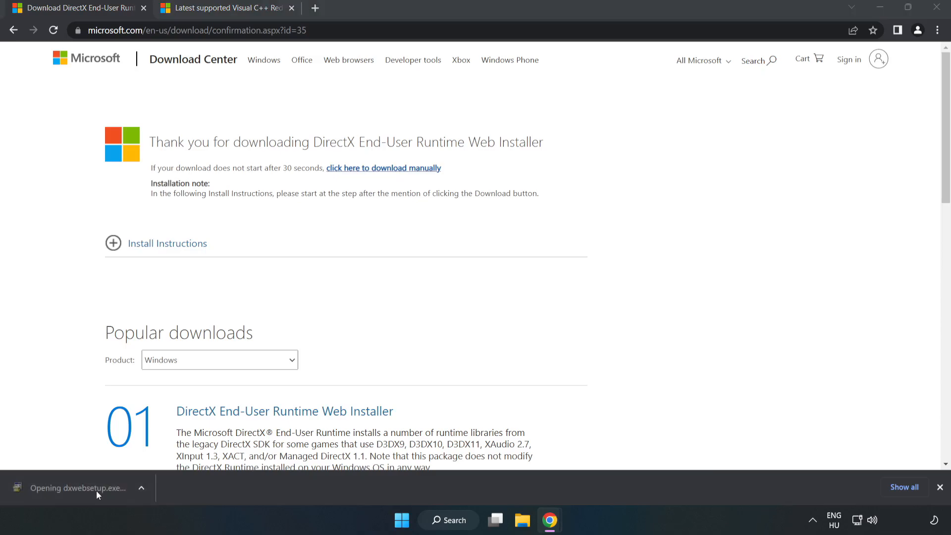
pyautogui.moveTo(97, 492)
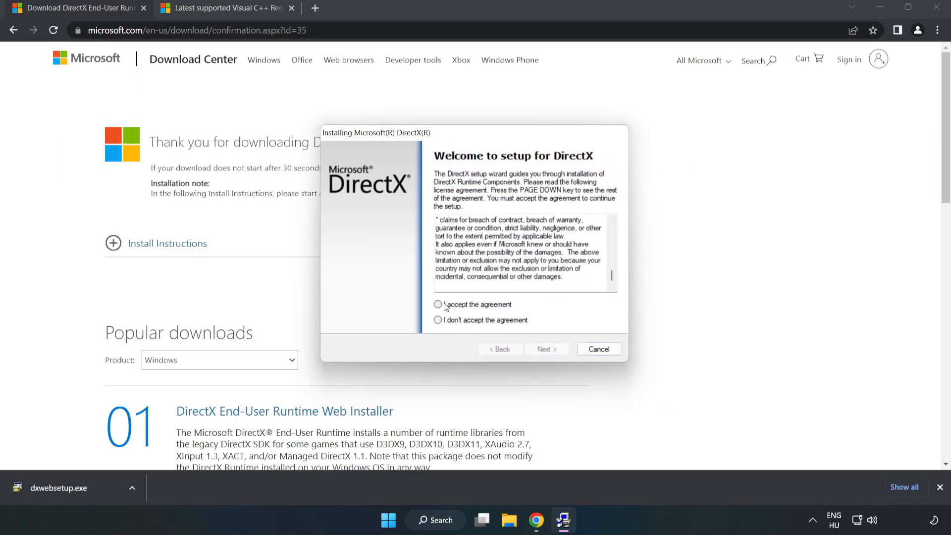
pyautogui.click(437, 304)
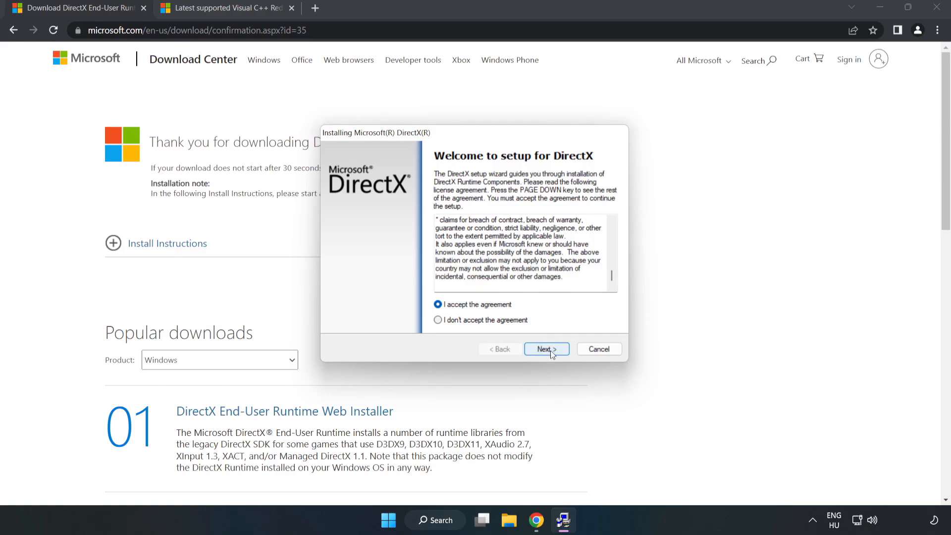
pyautogui.click(545, 349)
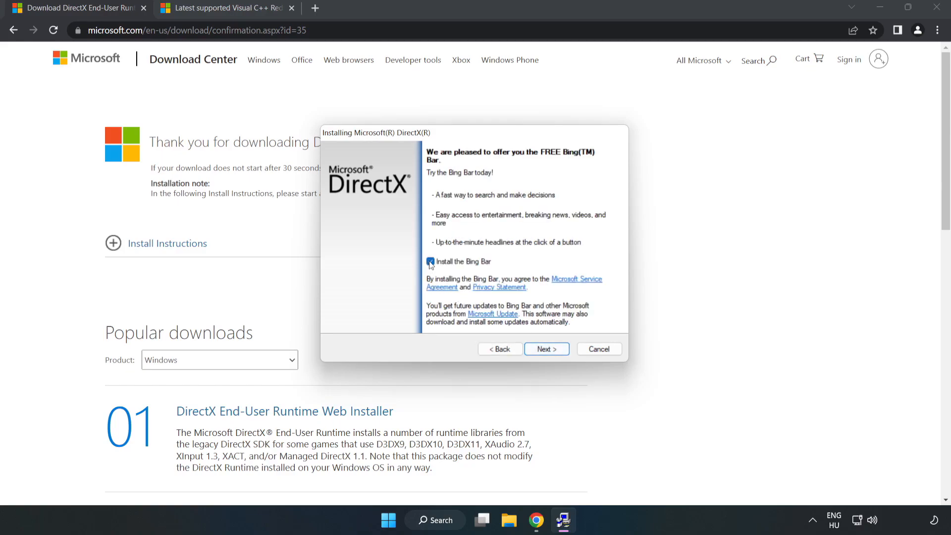
pyautogui.click(430, 261)
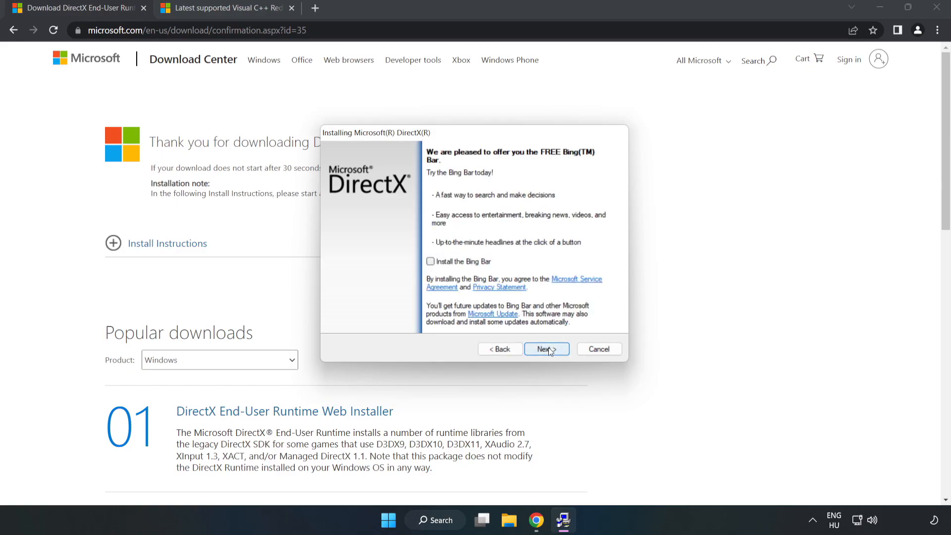
pyautogui.click(545, 348)
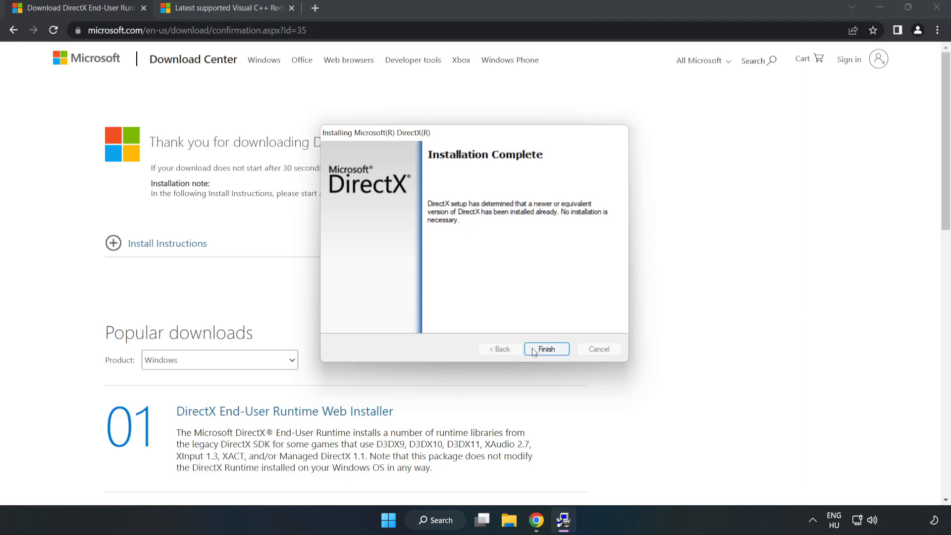
pyautogui.click(545, 348)
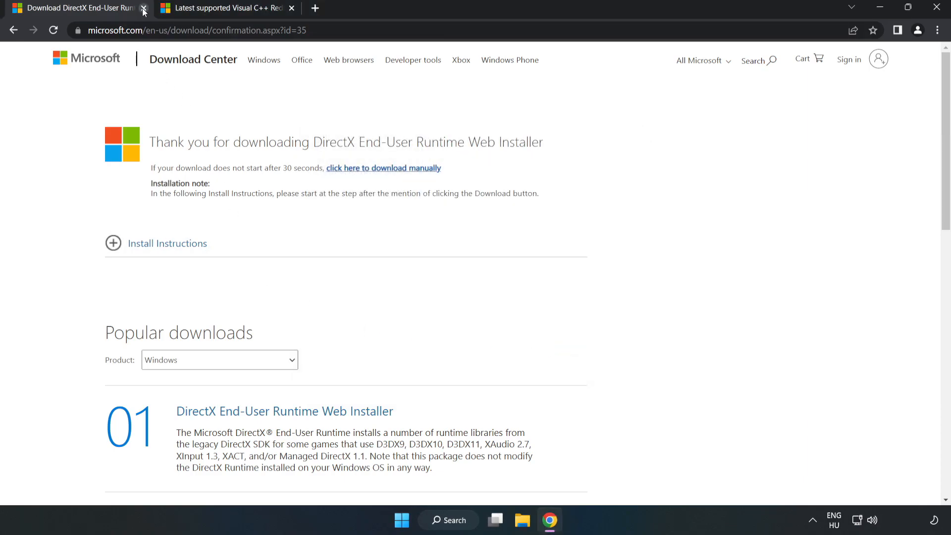
# Close the DirectX tab and download the ARM64, x86 and x64 Visual C++ 2015–2022 redistributables, allowing multiple downloads
pyautogui.click(144, 11)
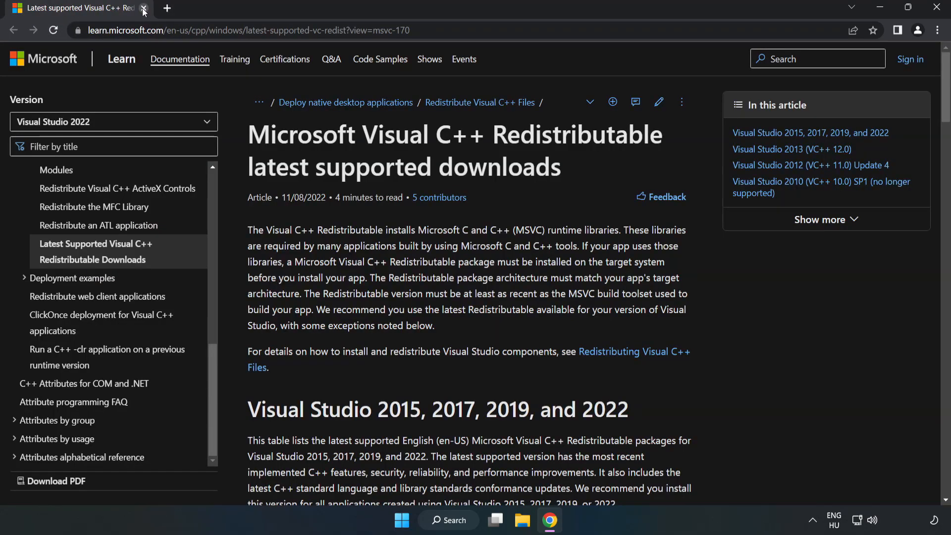
pyautogui.click(242, 31)
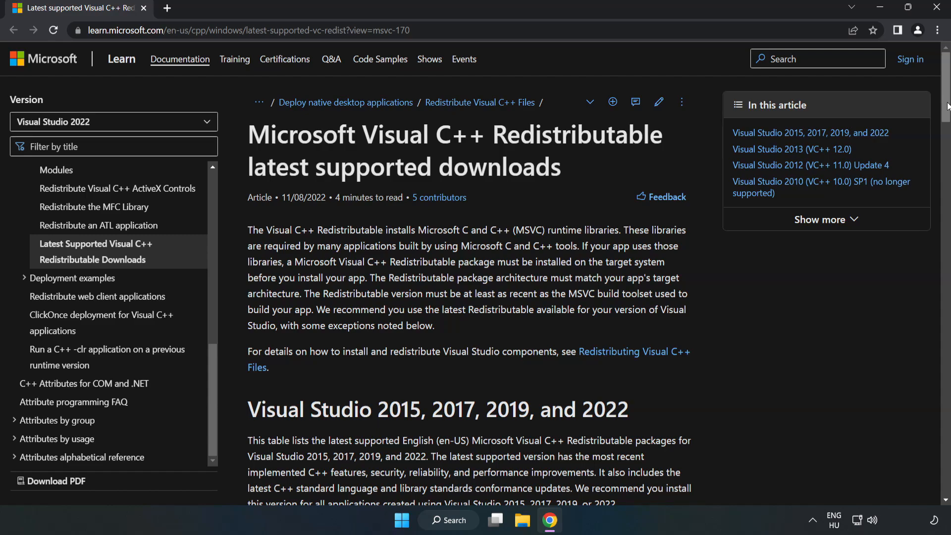
pyautogui.scroll(-3)
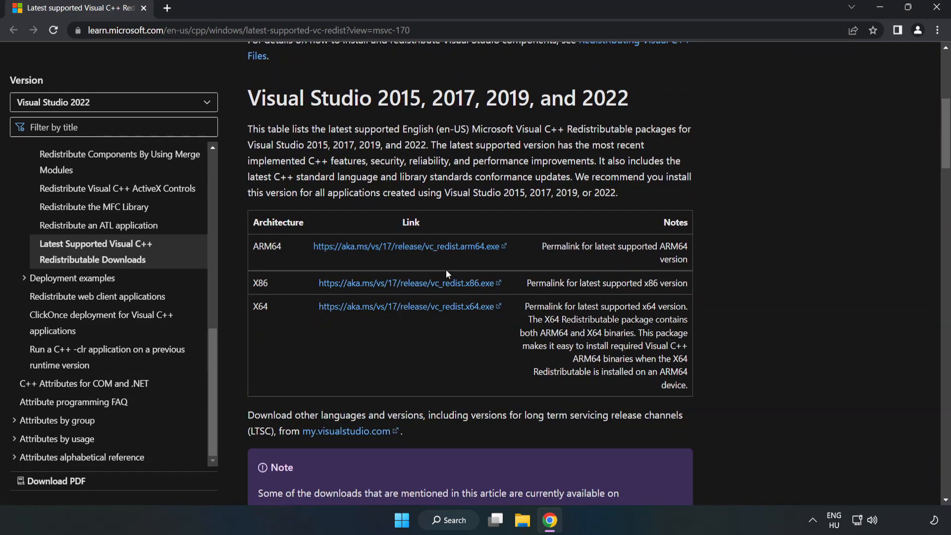
pyautogui.click(409, 282)
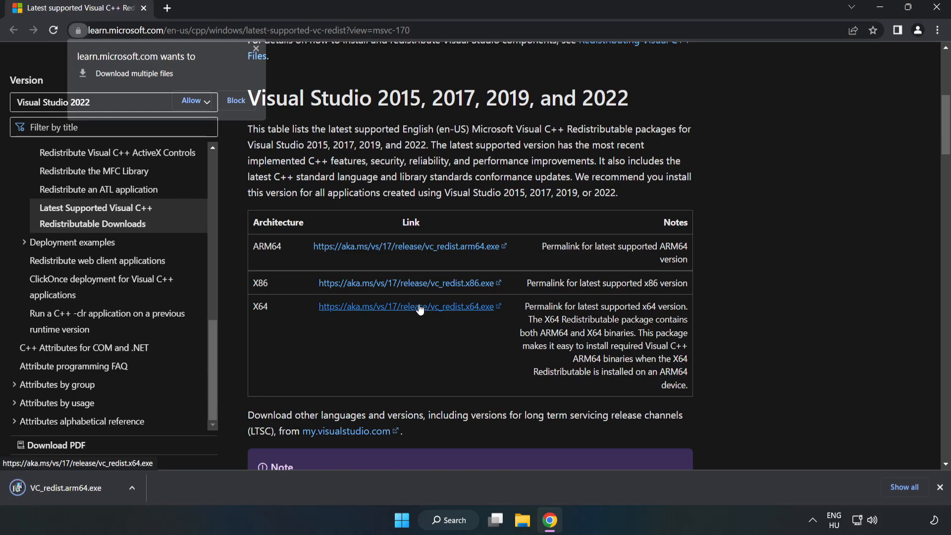
pyautogui.click(190, 101)
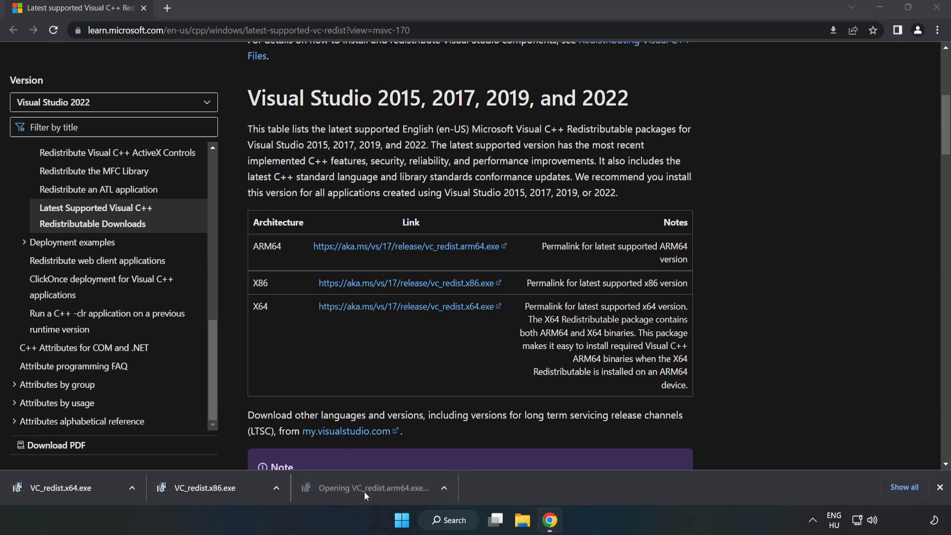
# Run the ARM64 VC_redist installer, agree to the license, and dismiss its unsupported-platform failure
pyautogui.click(369, 487)
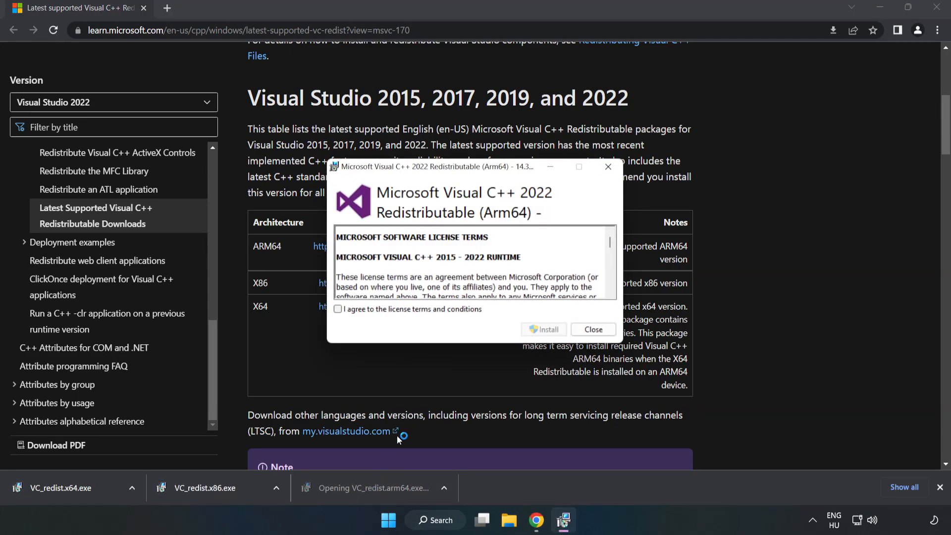
pyautogui.scroll(-3)
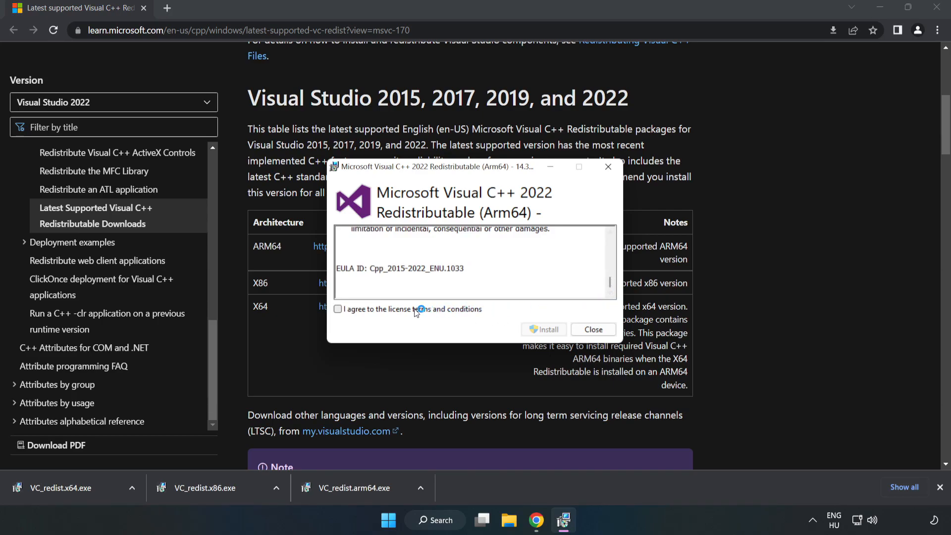
pyautogui.click(338, 309)
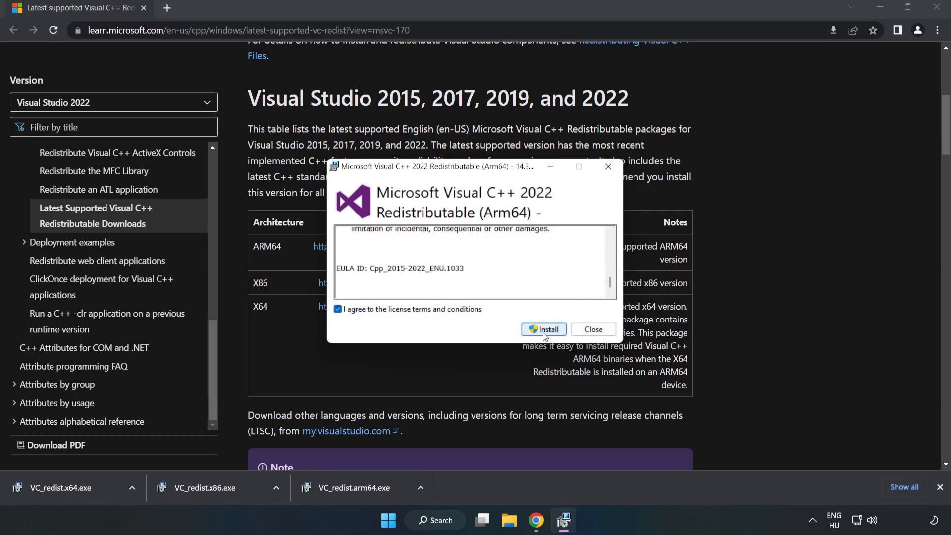
pyautogui.click(543, 329)
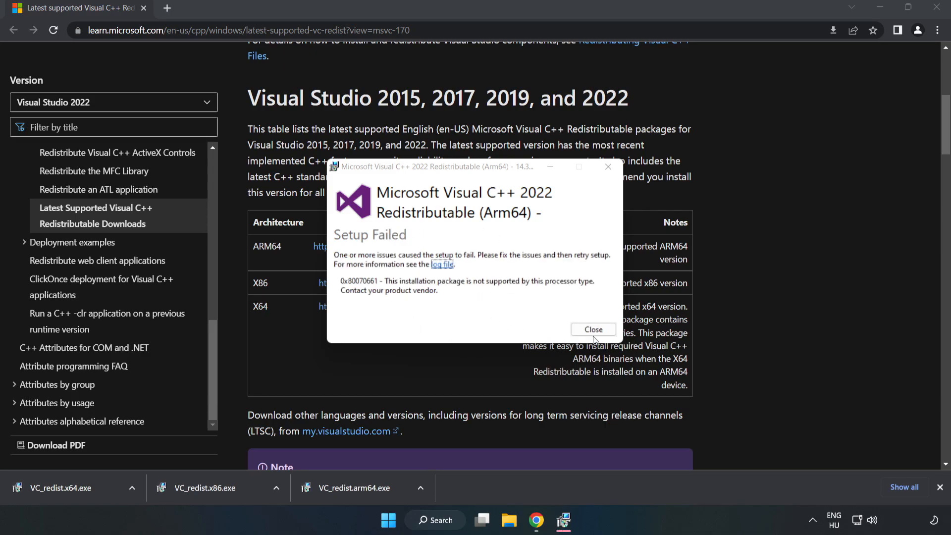
pyautogui.click(592, 329)
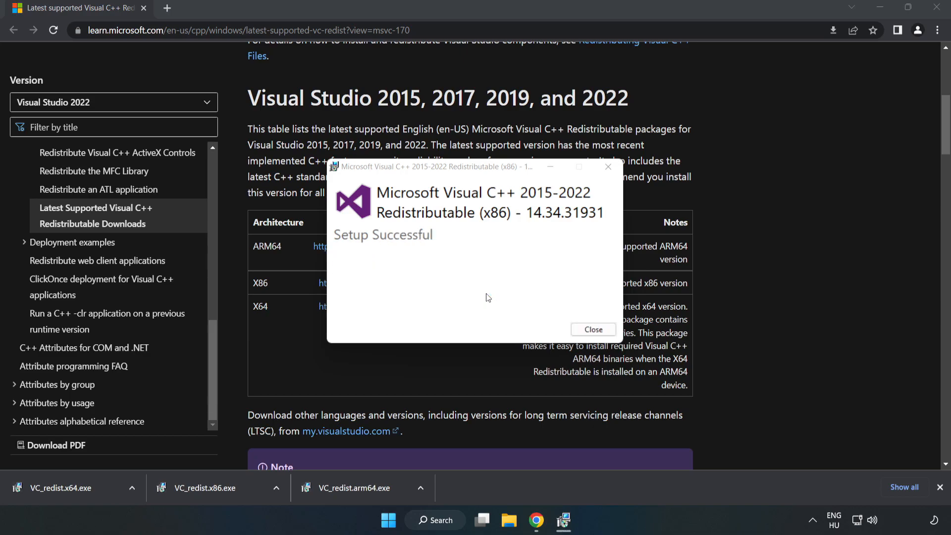
# Close the successful x86 and x64 redistributable setup dialogs without restarting yet
pyautogui.click(592, 329)
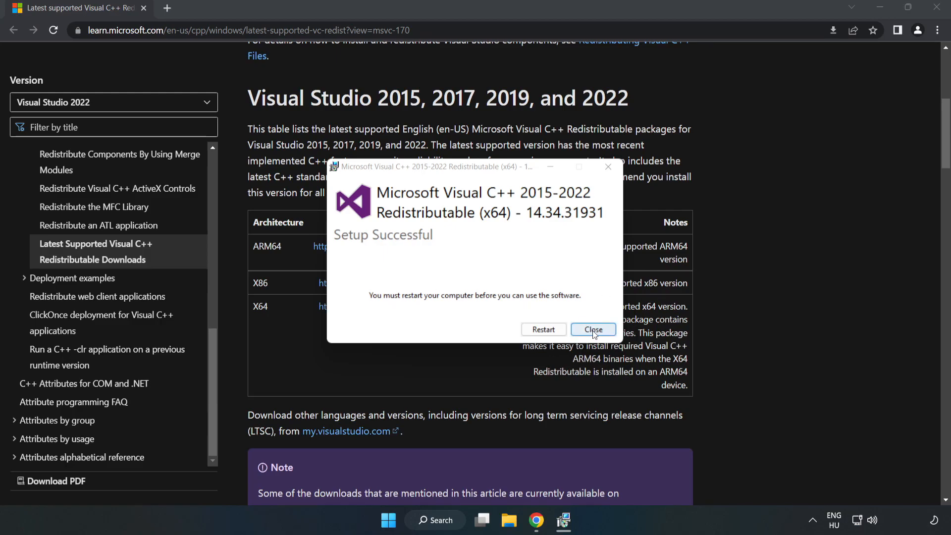
pyautogui.click(592, 329)
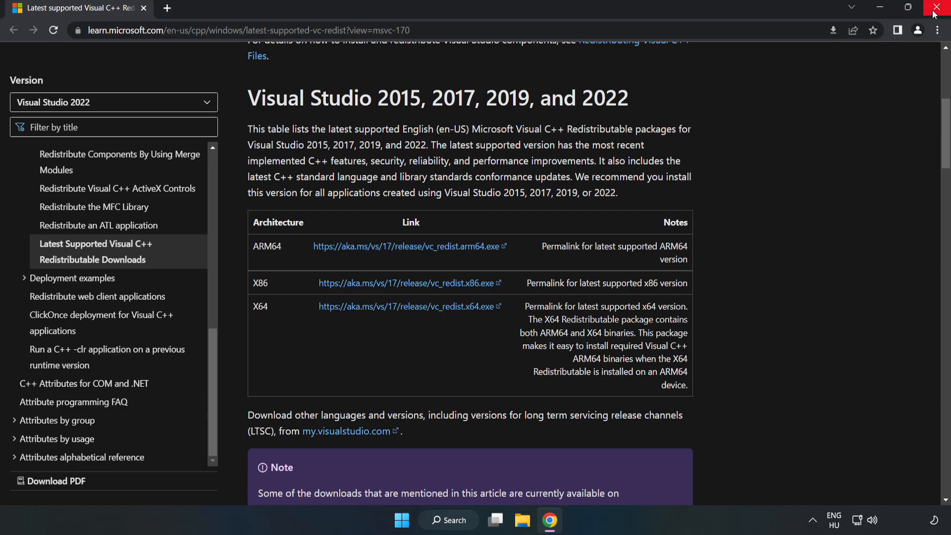
# Close Chrome and bring up the Start menu's power options with Restart available
pyautogui.click(941, 7)
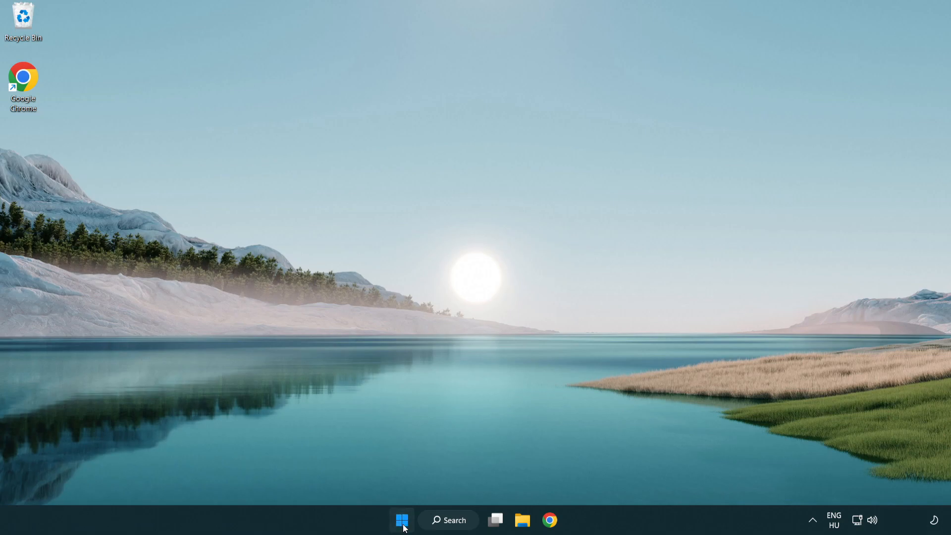
pyautogui.click(401, 520)
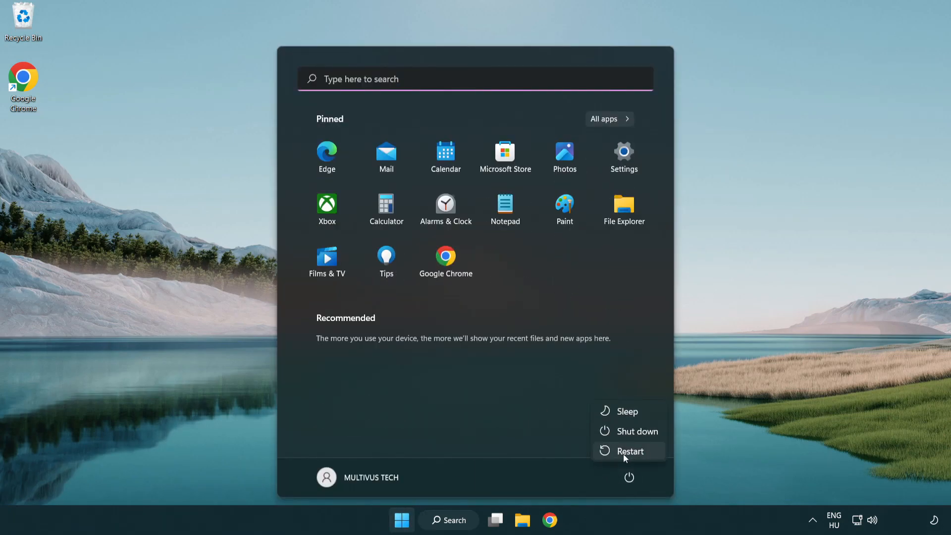
pyautogui.moveTo(631, 450)
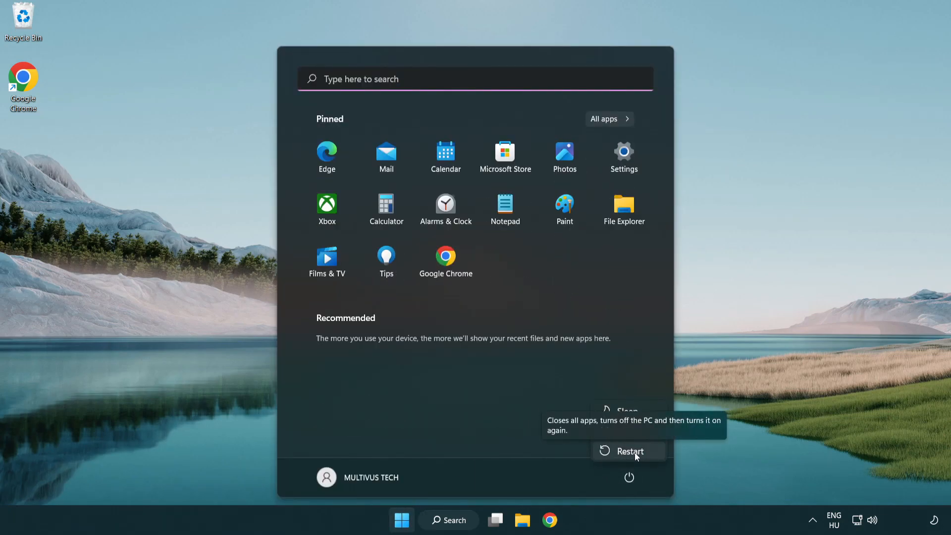